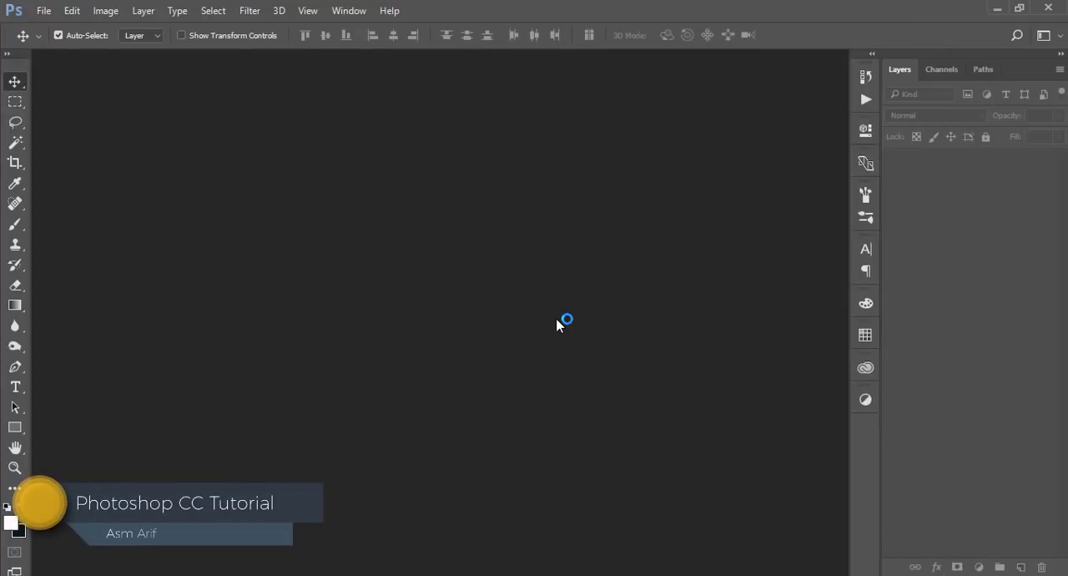
pyautogui.moveTo(44, 15)
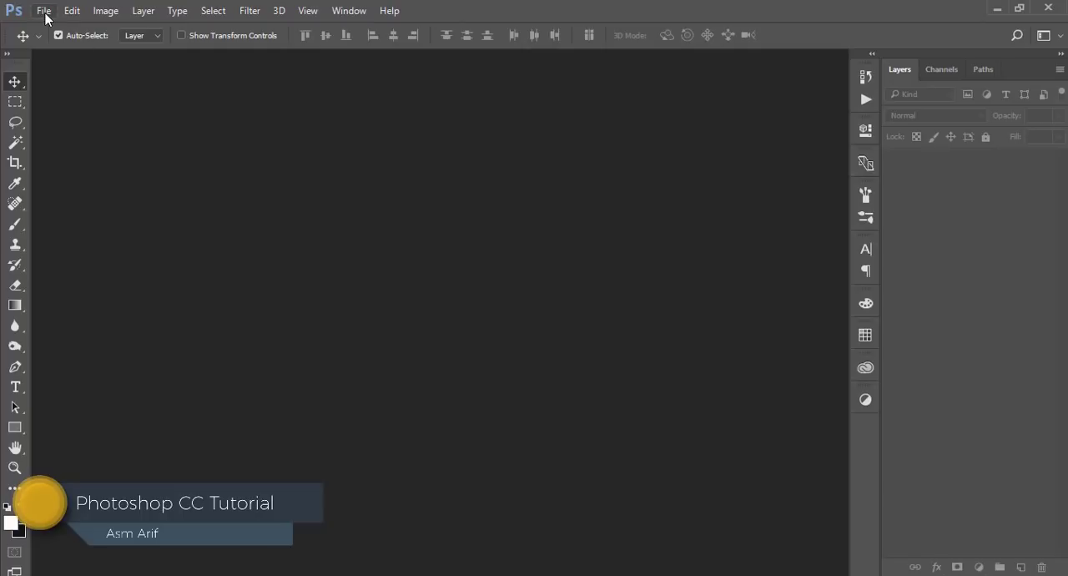
pyautogui.moveTo(541, 233)
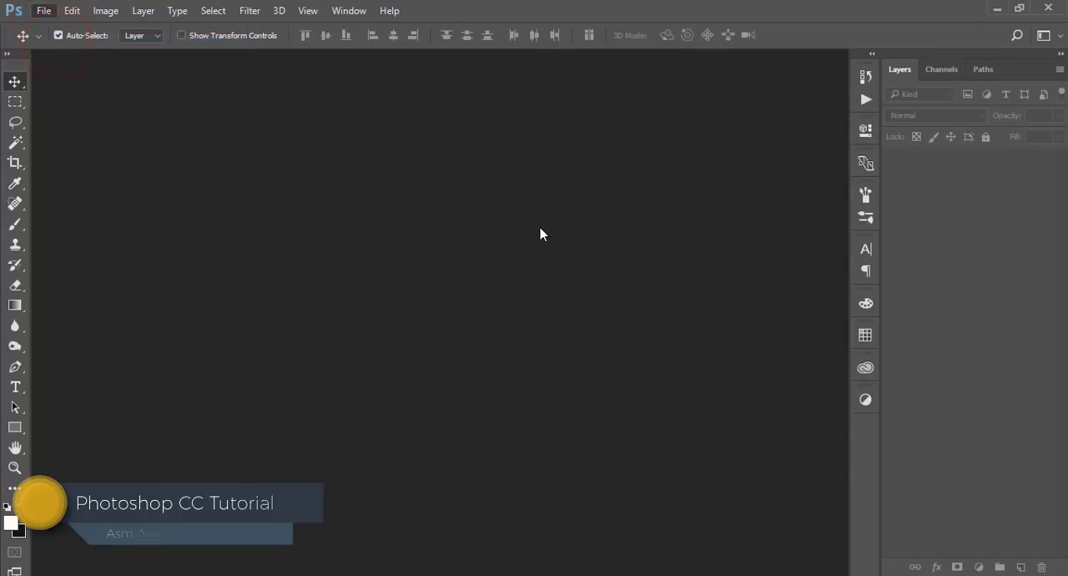
# Open the dark portrait JPG of the woman in the green sweater
pyautogui.click(43, 10)
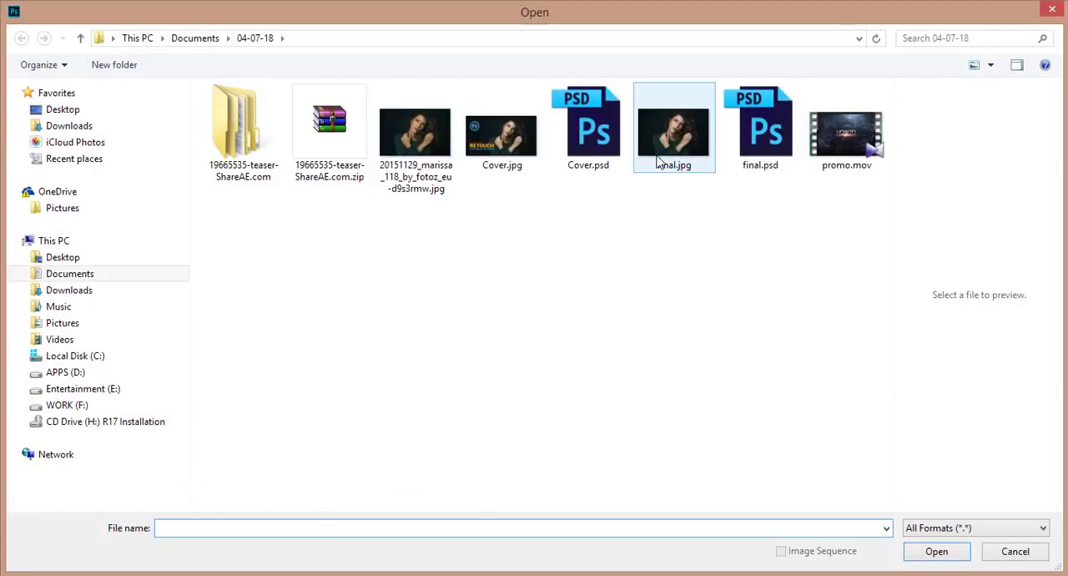
pyautogui.click(415, 133)
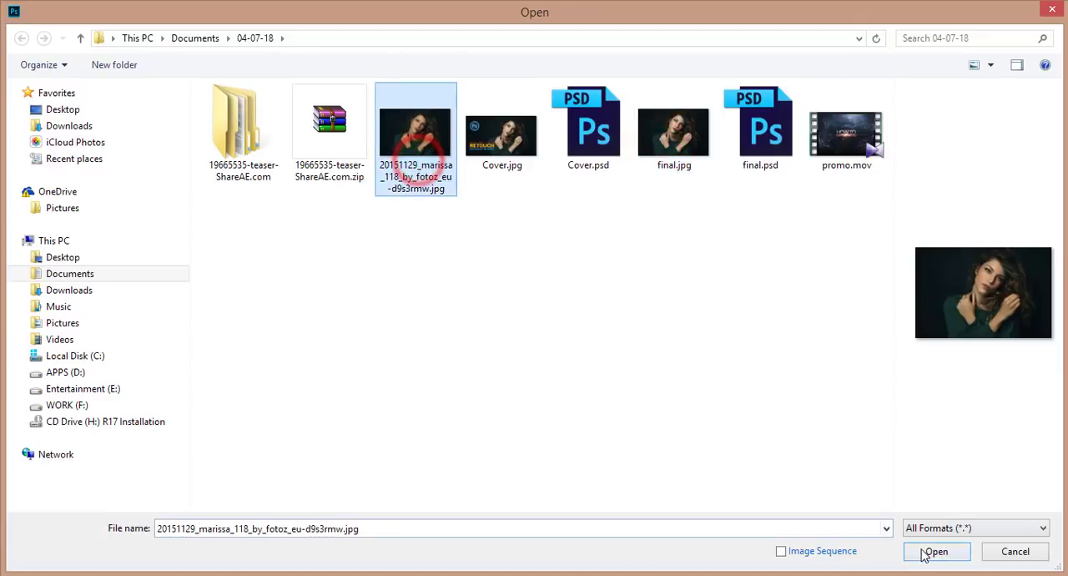
pyautogui.click(935, 551)
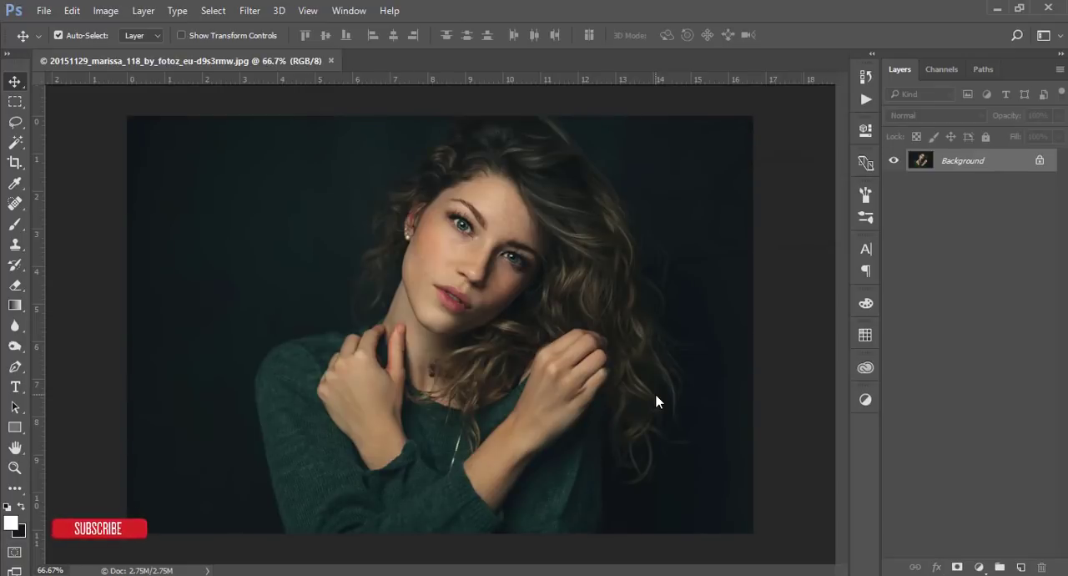
# Place final.jpg as an embedded layer over the original portrait
pyautogui.click(43, 10)
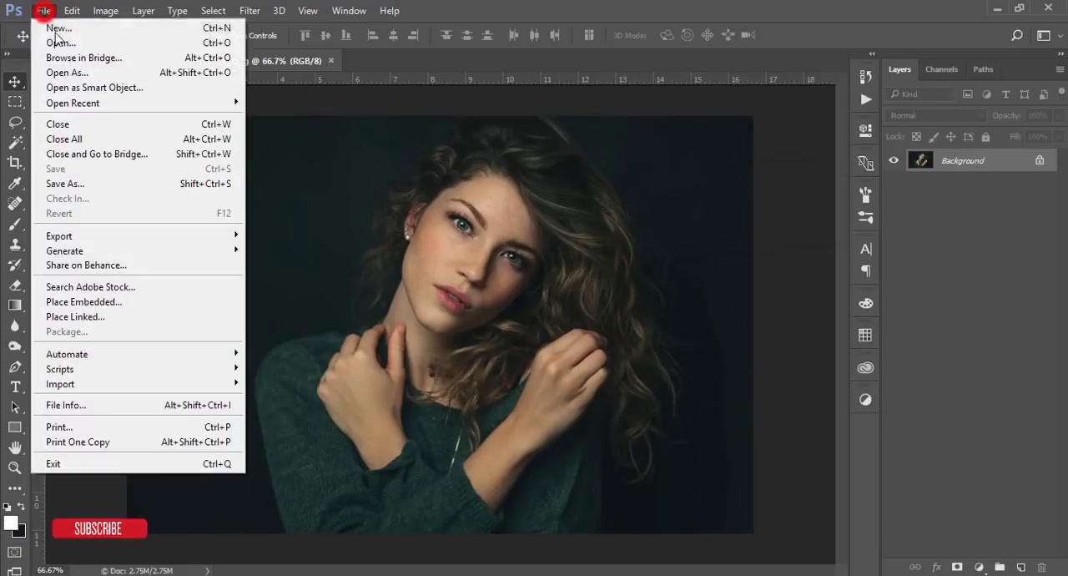
pyautogui.moveTo(83, 301)
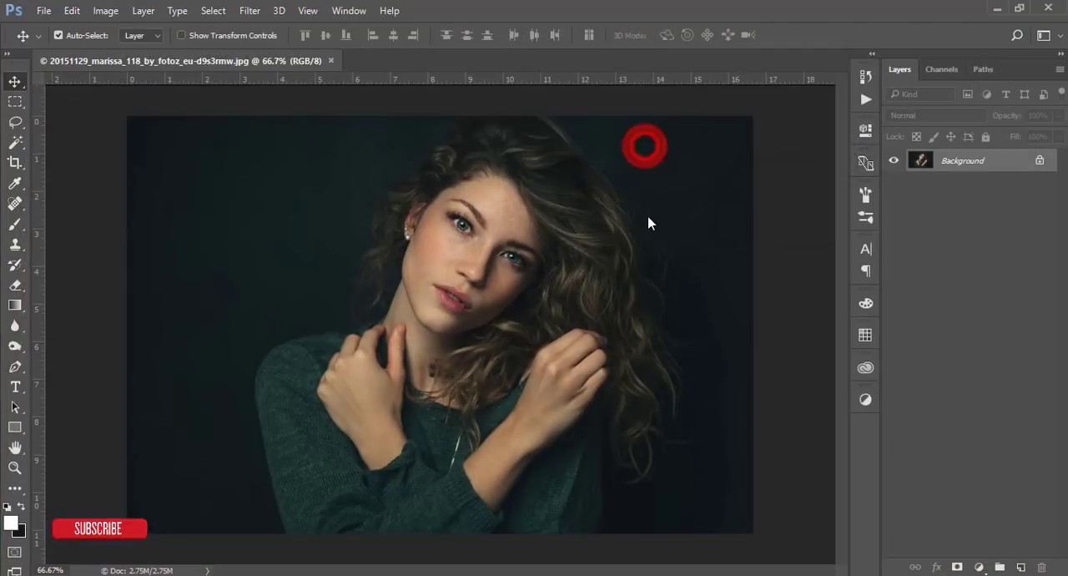
pyautogui.press('ctrl+t')
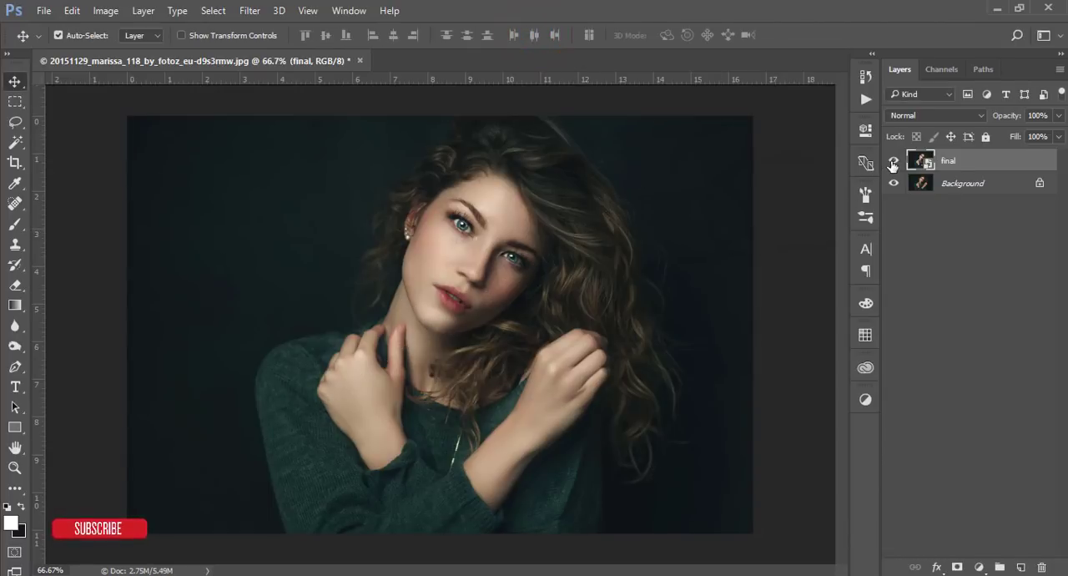
# Toggle the finished layer's visibility to compare before and after, then remove it
pyautogui.click(893, 161)
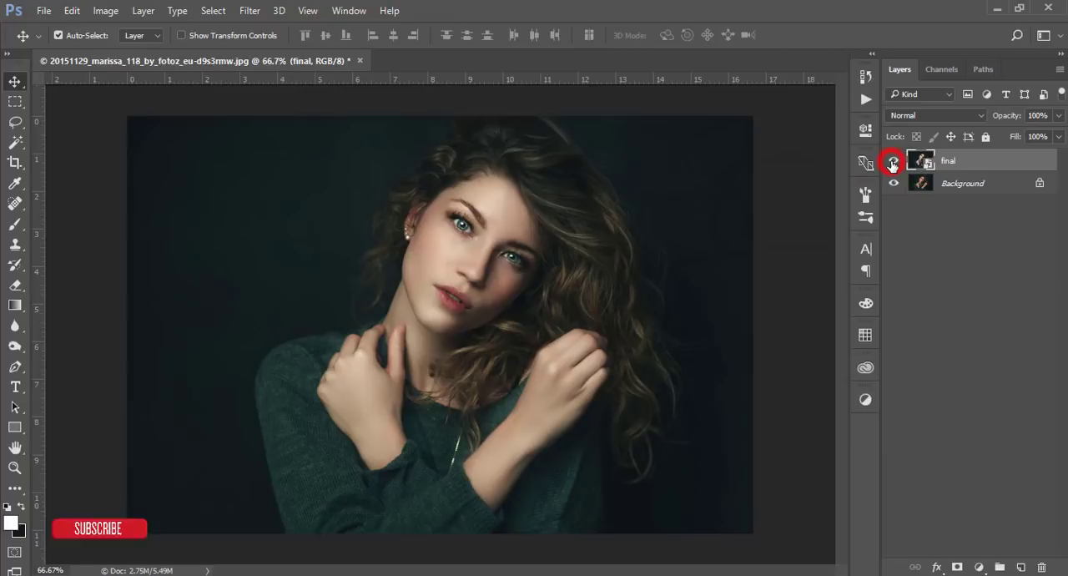
pyautogui.click(893, 161)
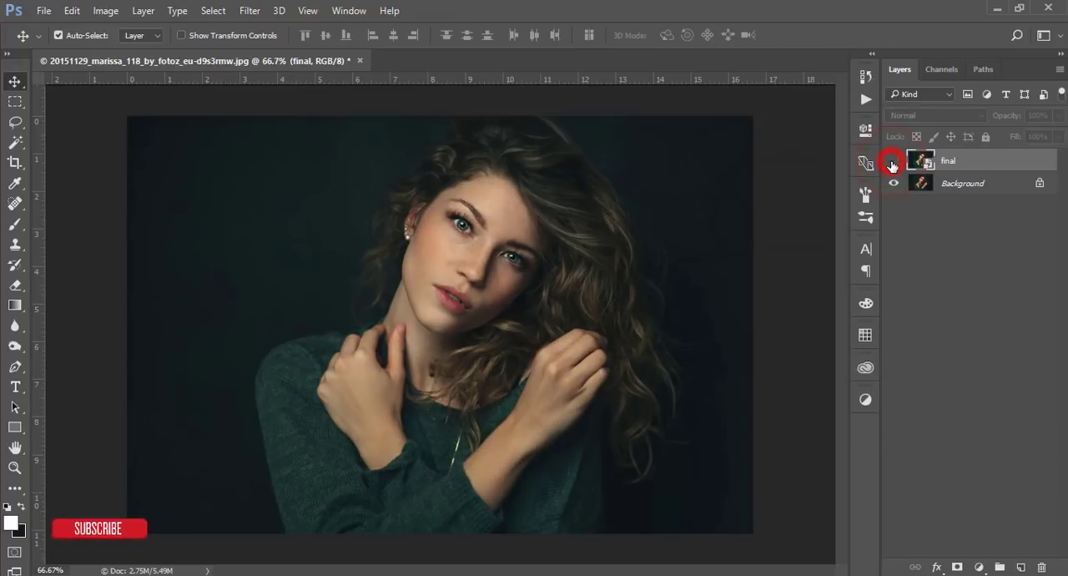
pyautogui.click(893, 160)
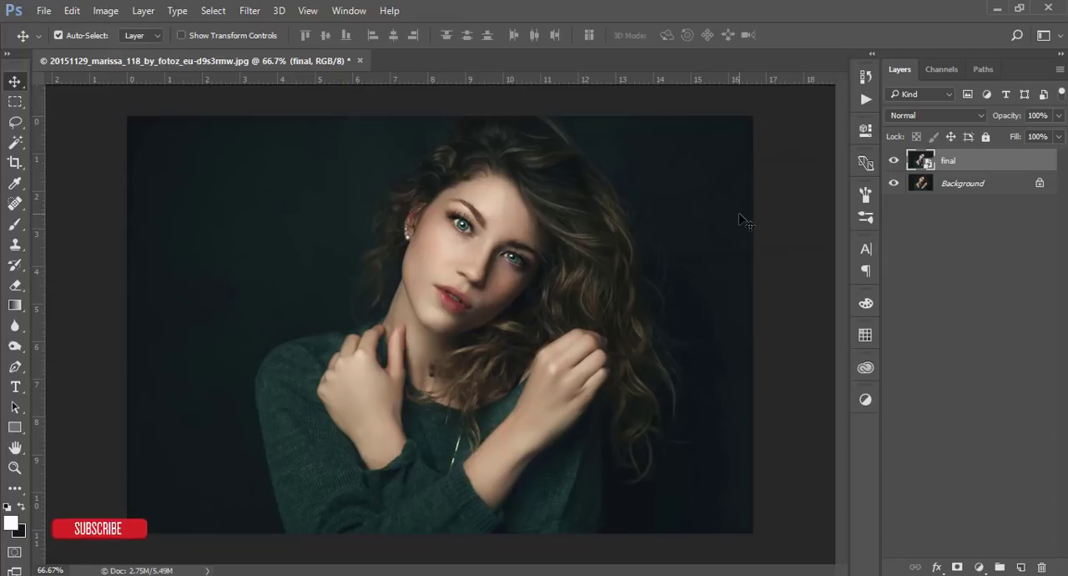
pyautogui.click(895, 160)
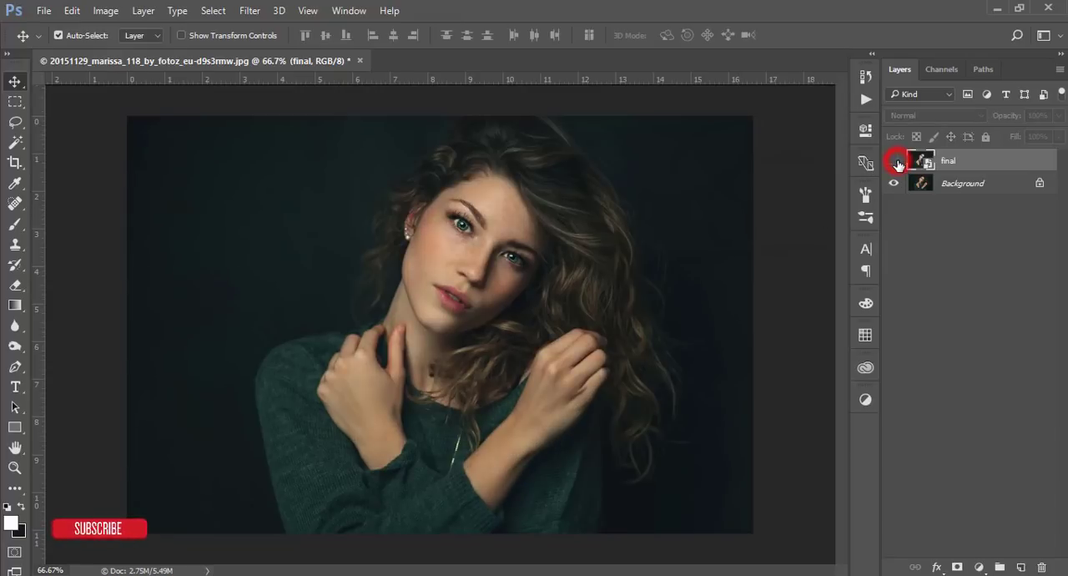
pyautogui.click(895, 160)
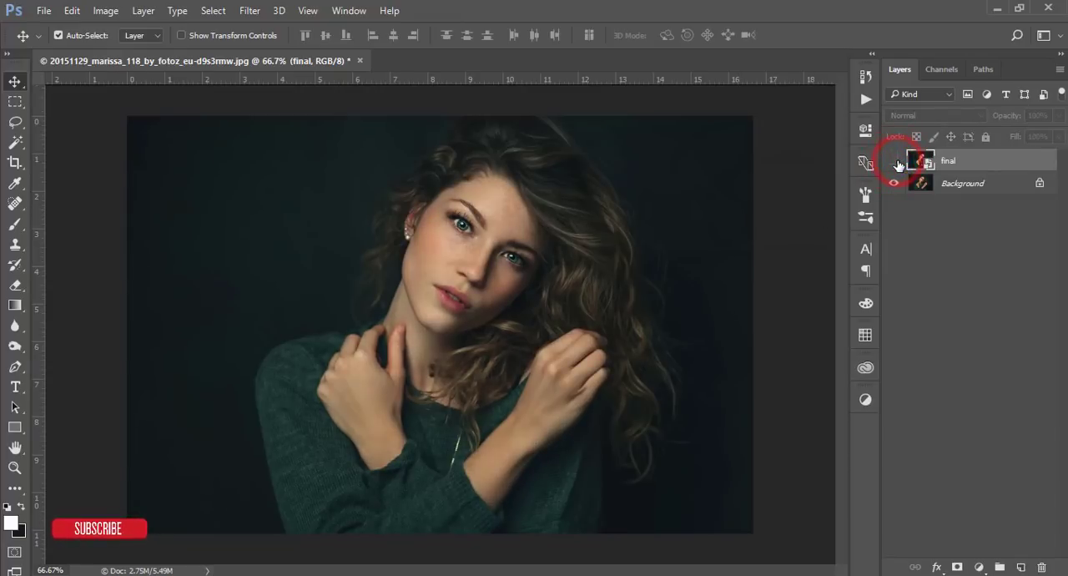
pyautogui.click(895, 160)
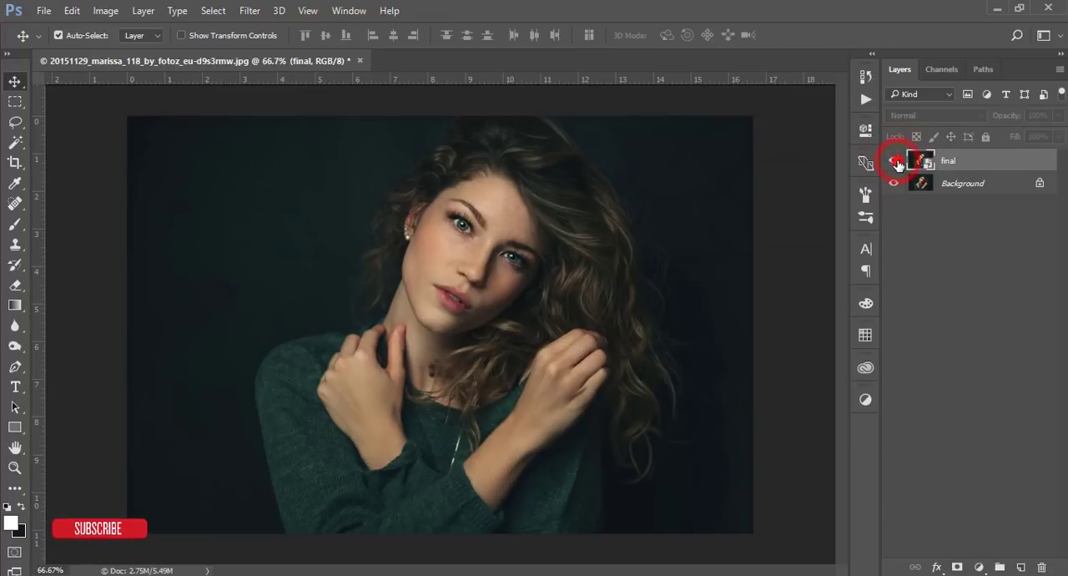
pyautogui.click(895, 160)
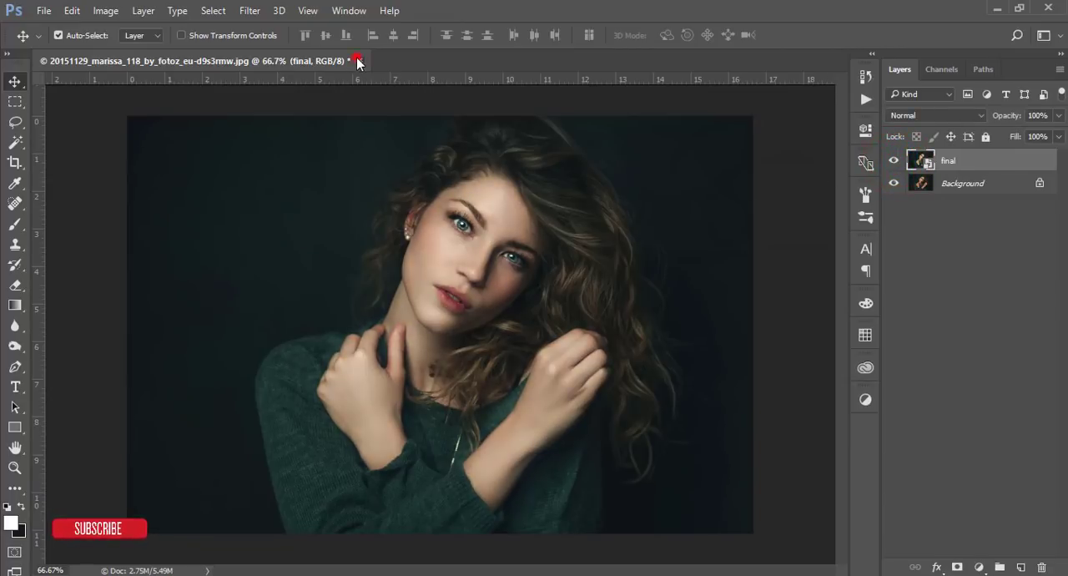
pyautogui.click(359, 60)
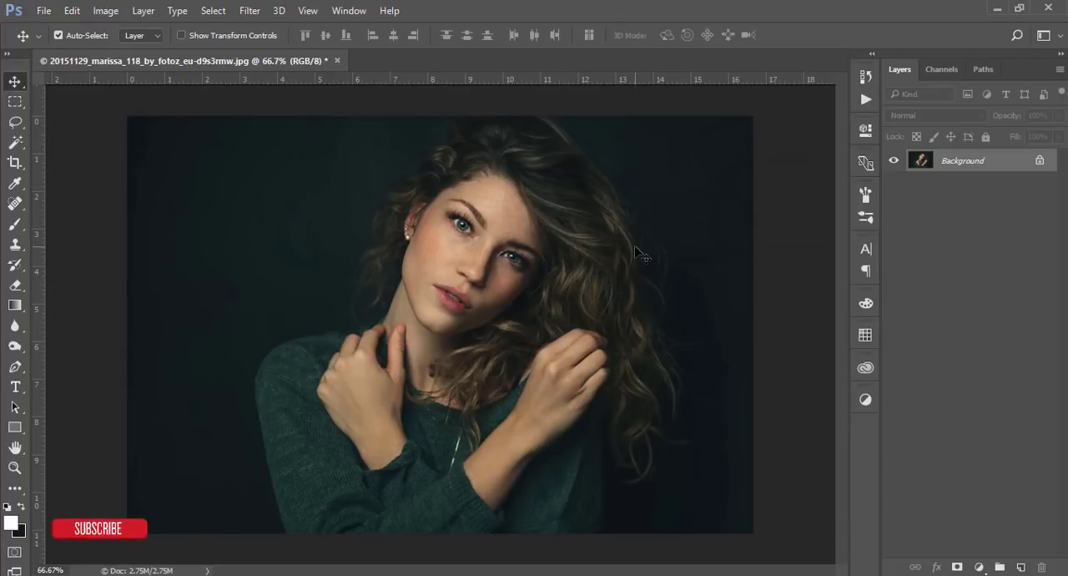
pyautogui.moveTo(641, 252)
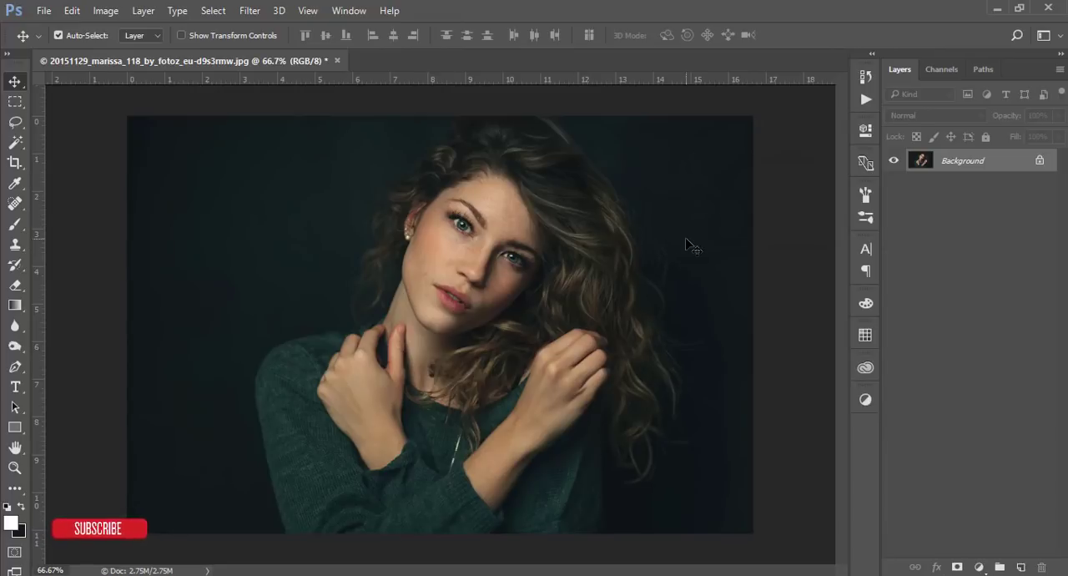
pyautogui.moveTo(788, 254)
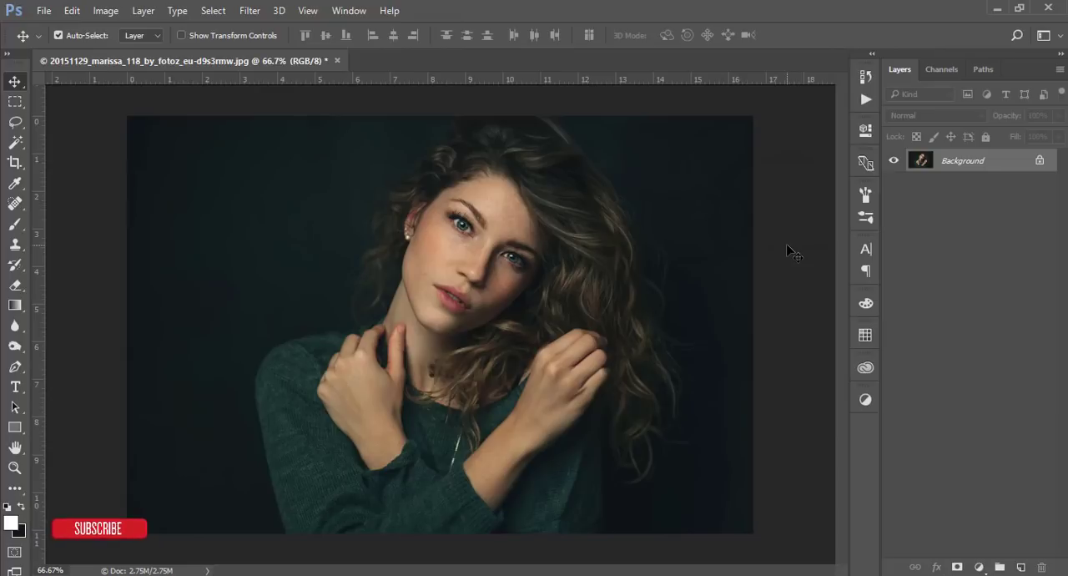
pyautogui.moveTo(720, 289)
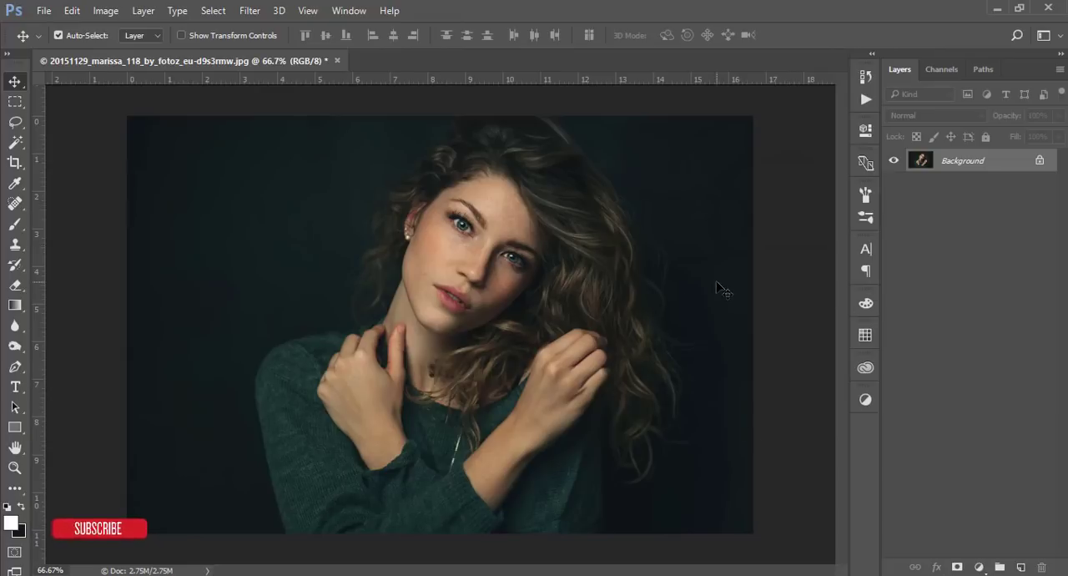
pyautogui.moveTo(548, 294)
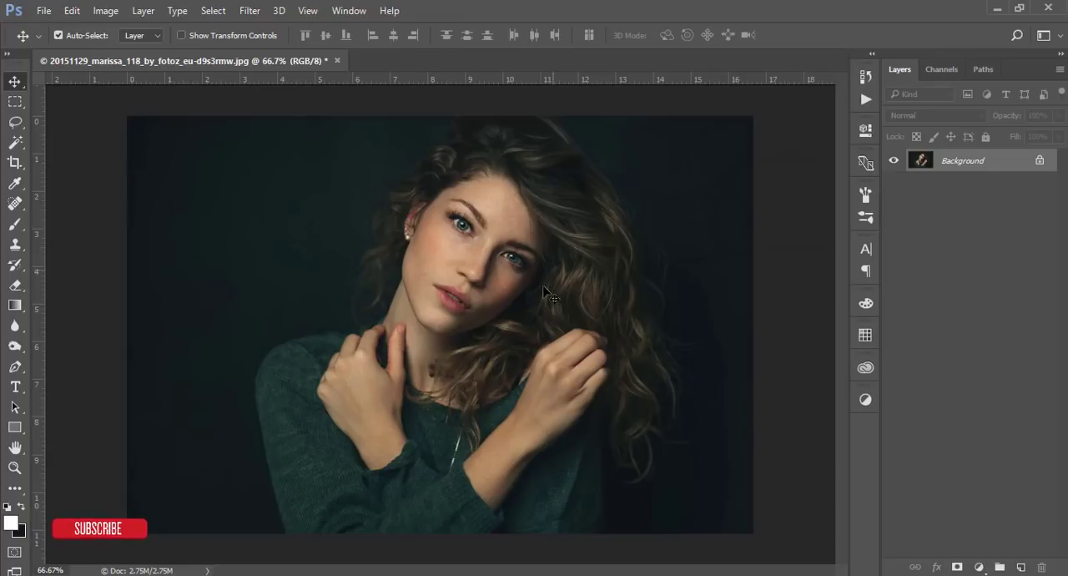
pyautogui.moveTo(798, 410)
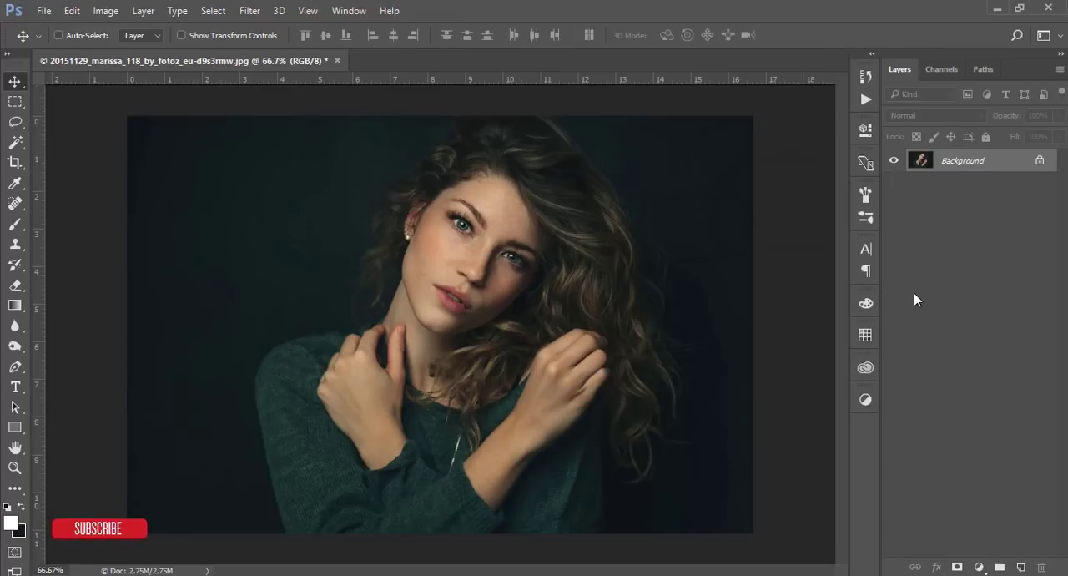
# Duplicate the portrait into two copies above Layer 1 and rename them D and B
pyautogui.press('ctrl+j')
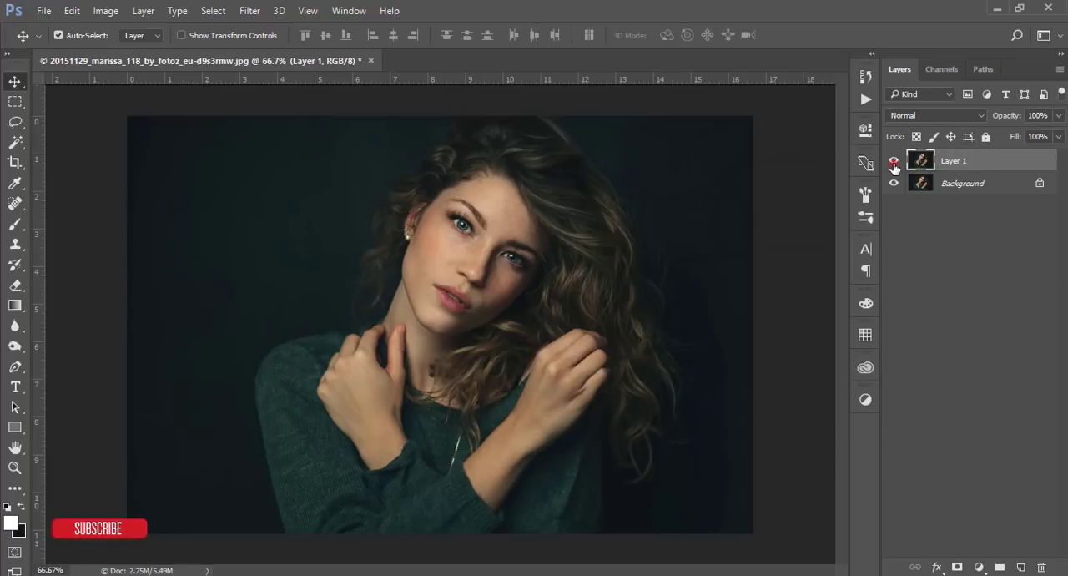
pyautogui.click(895, 160)
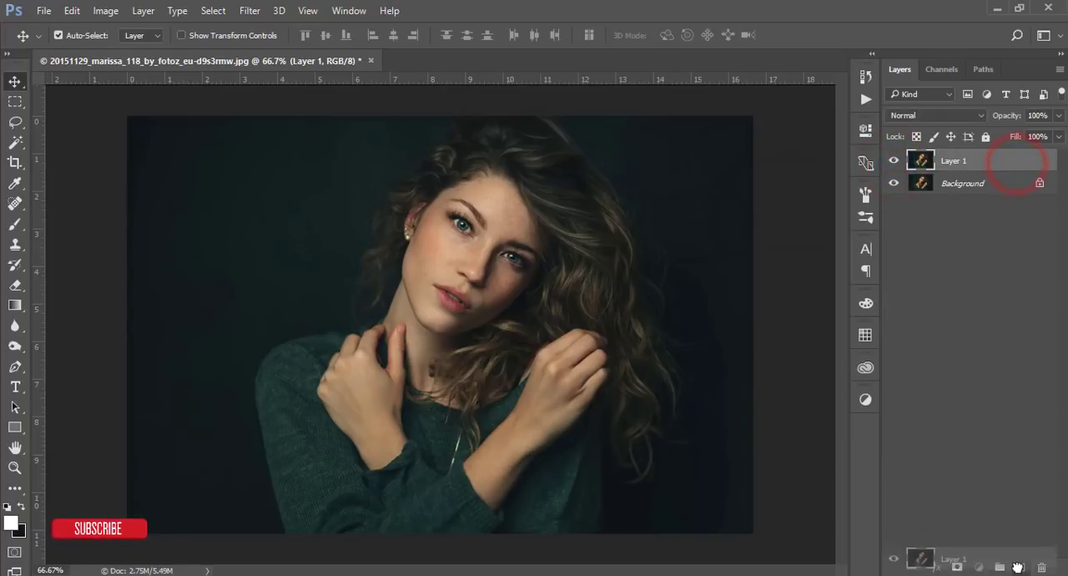
pyautogui.press('ctrl+j')
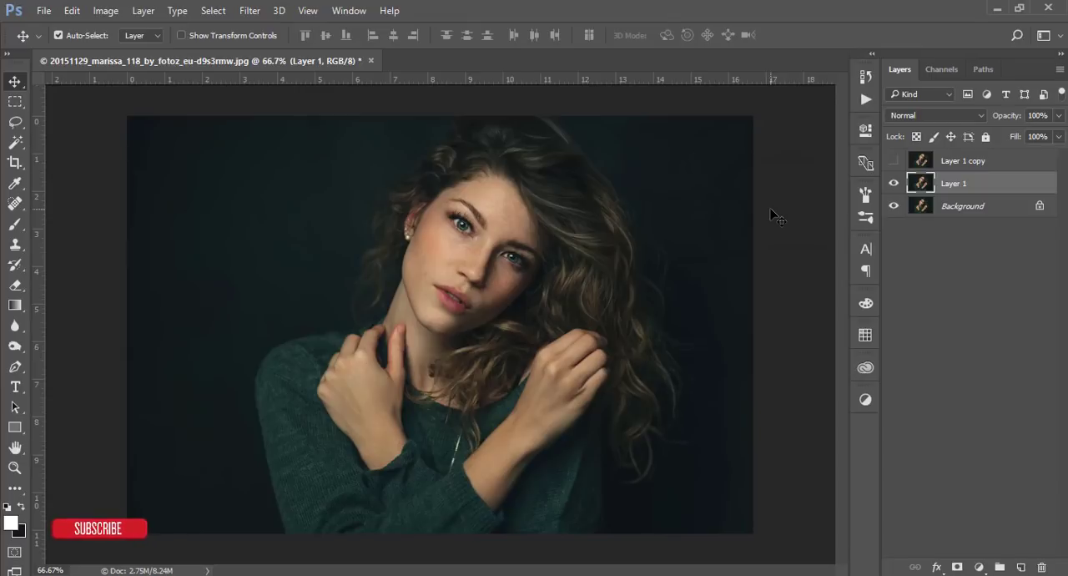
pyautogui.click(895, 161)
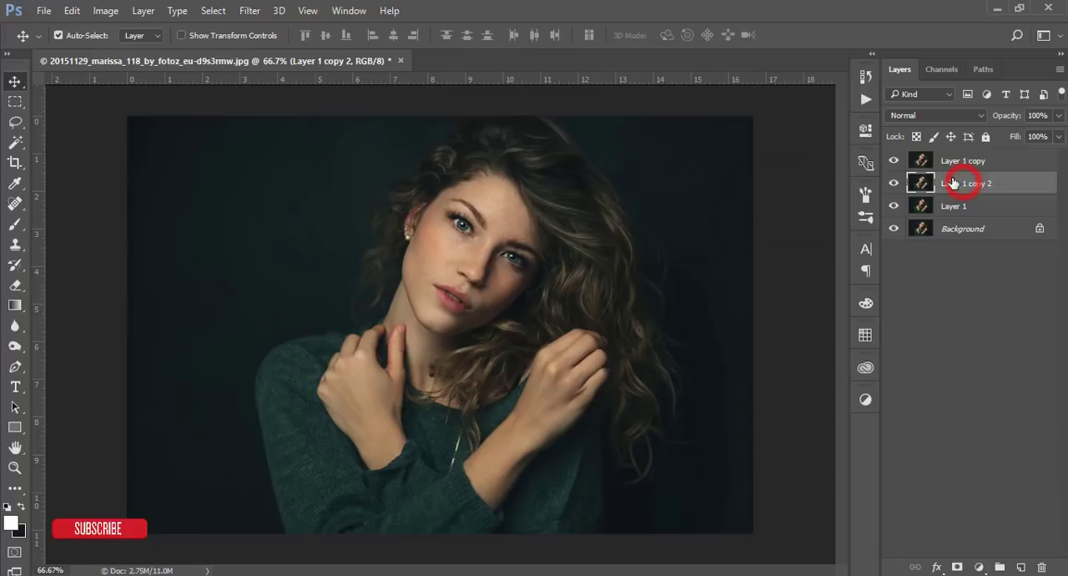
pyautogui.doubleClick(969, 184)
pyautogui.write('B')
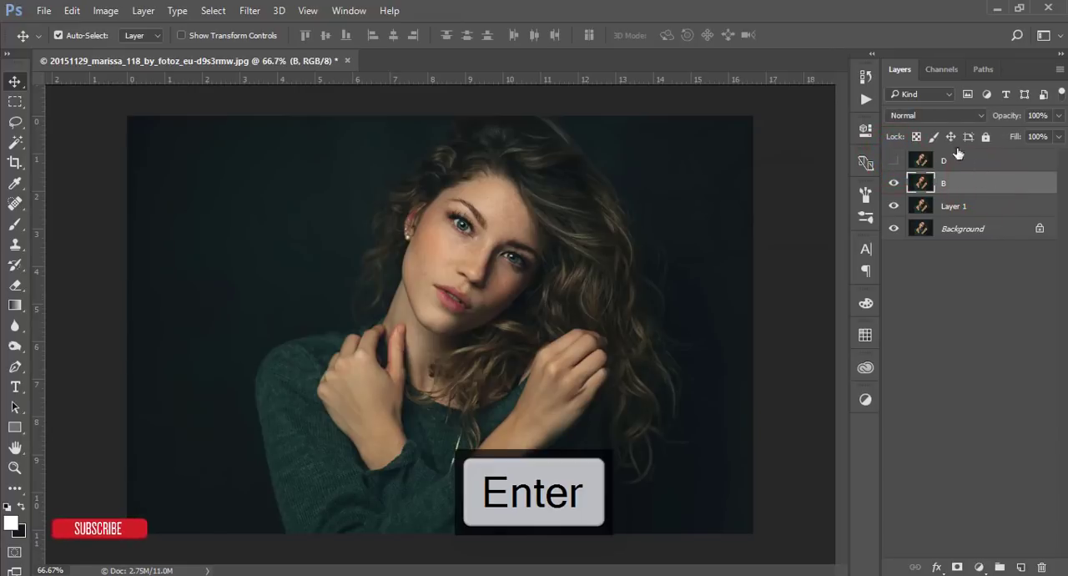
# Set layer B to Screen with the Underlying Layer black slider split at 120/182
pyautogui.click(935, 115)
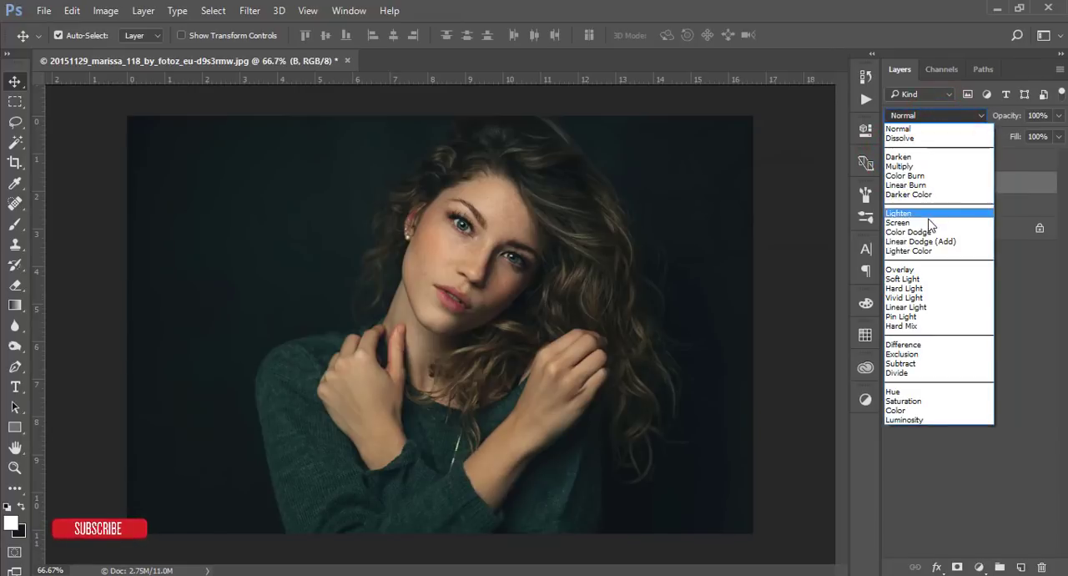
pyautogui.click(898, 223)
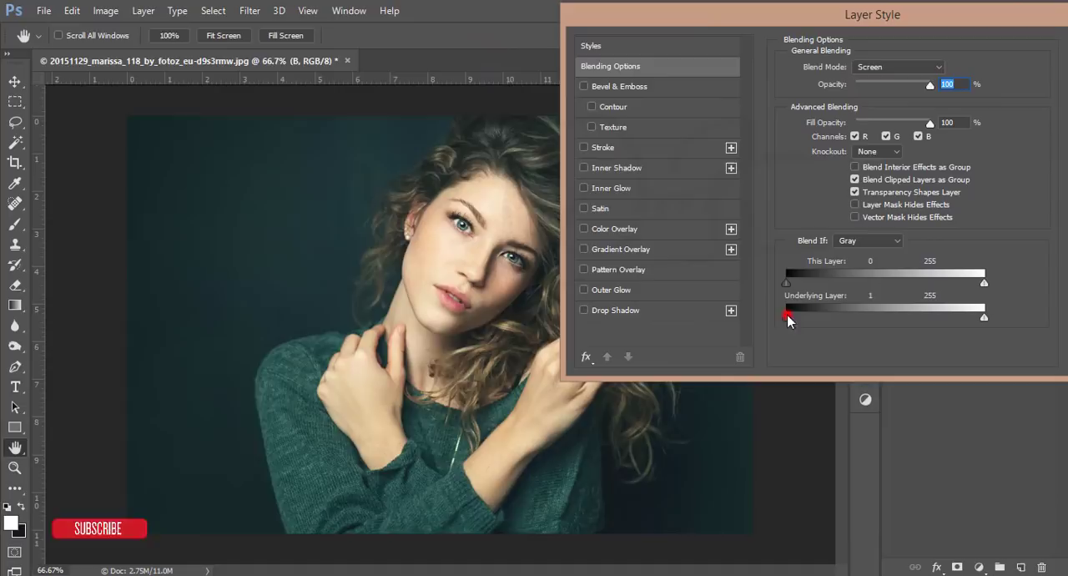
pyautogui.moveTo(785, 318); pyautogui.dragTo(900, 317)
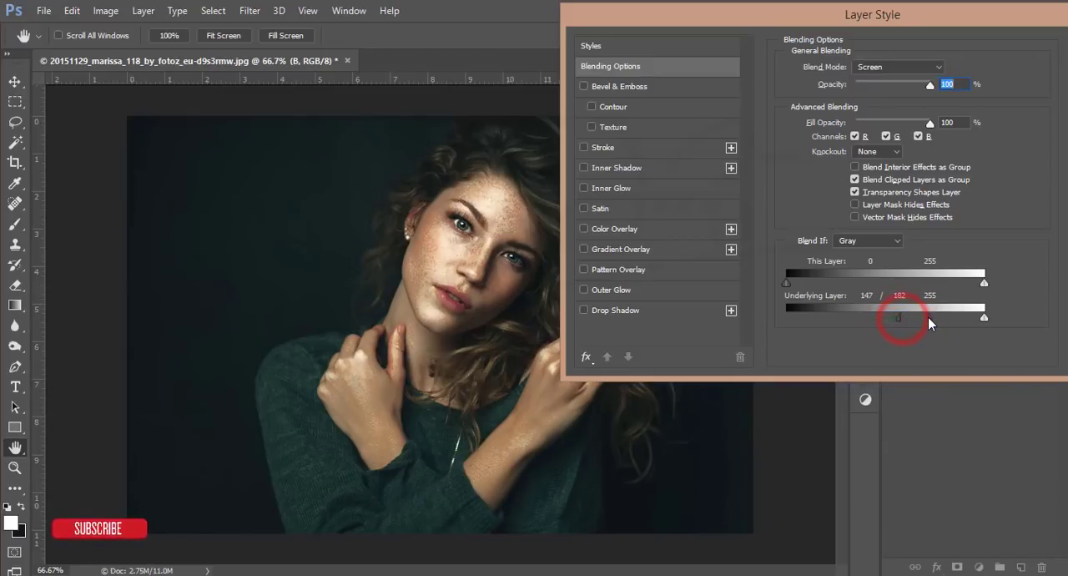
pyautogui.moveTo(898, 317); pyautogui.dragTo(883, 317)
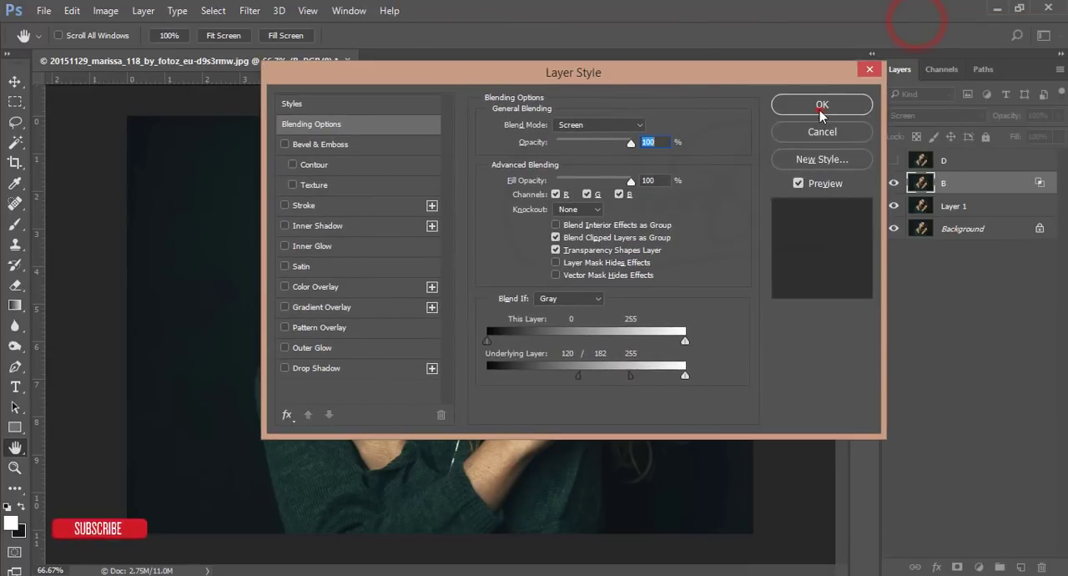
pyautogui.click(822, 103)
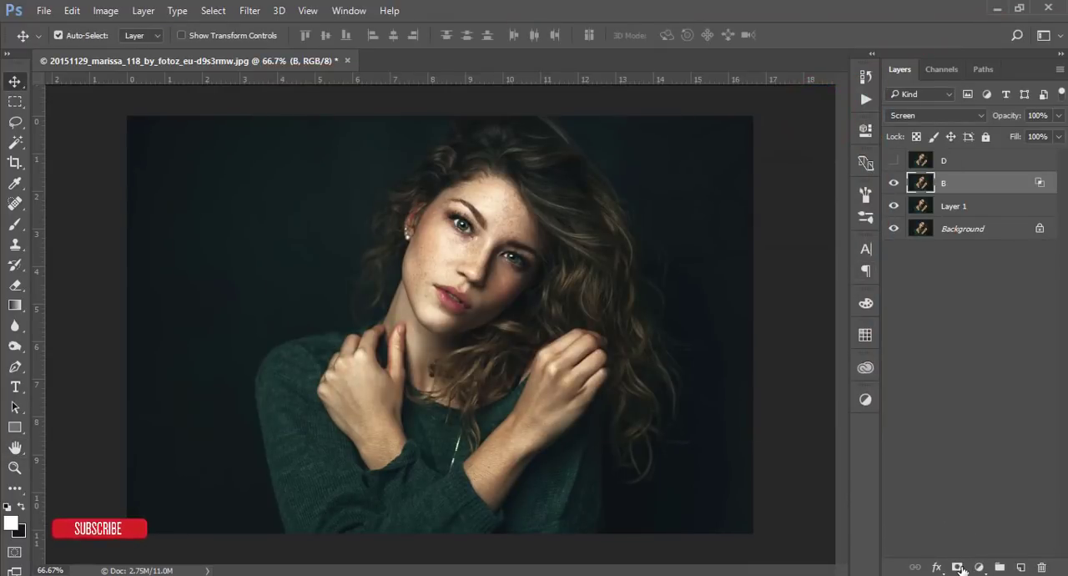
# Fill layer B's mask with the merged image via Apply Image, then select layer D
pyautogui.click(106, 10)
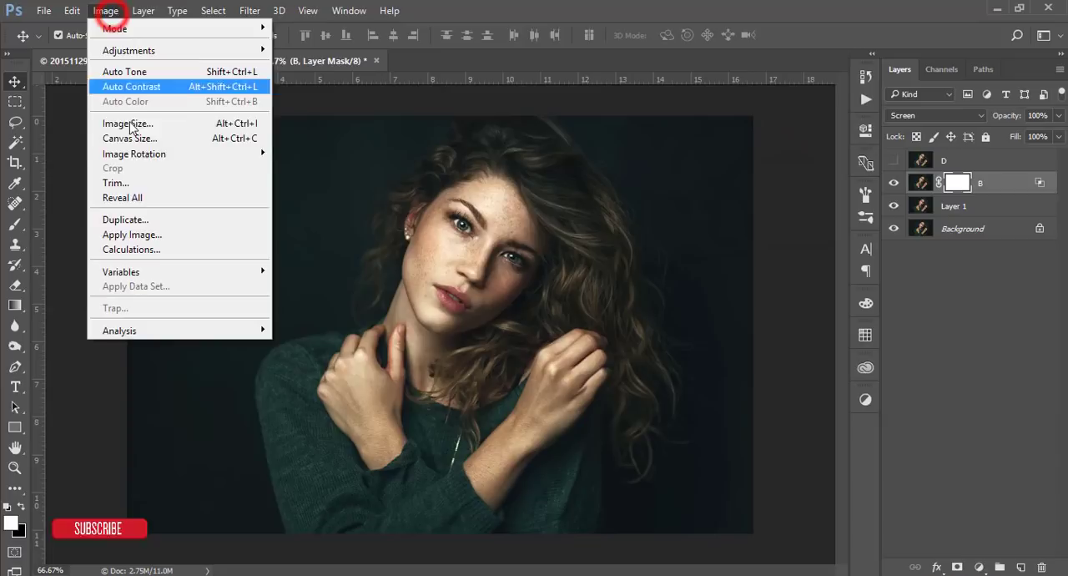
pyautogui.click(130, 234)
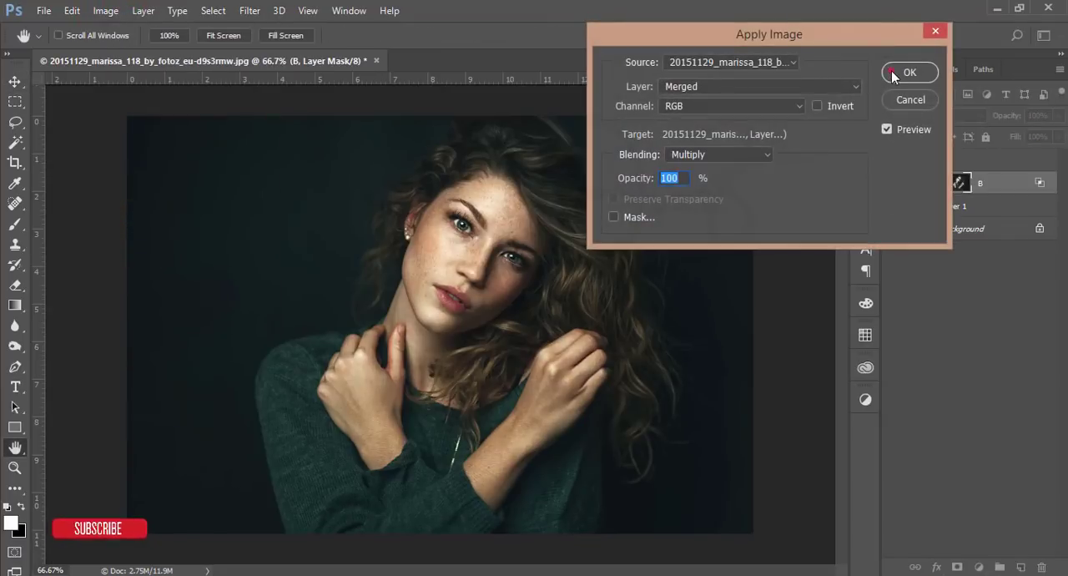
pyautogui.click(910, 72)
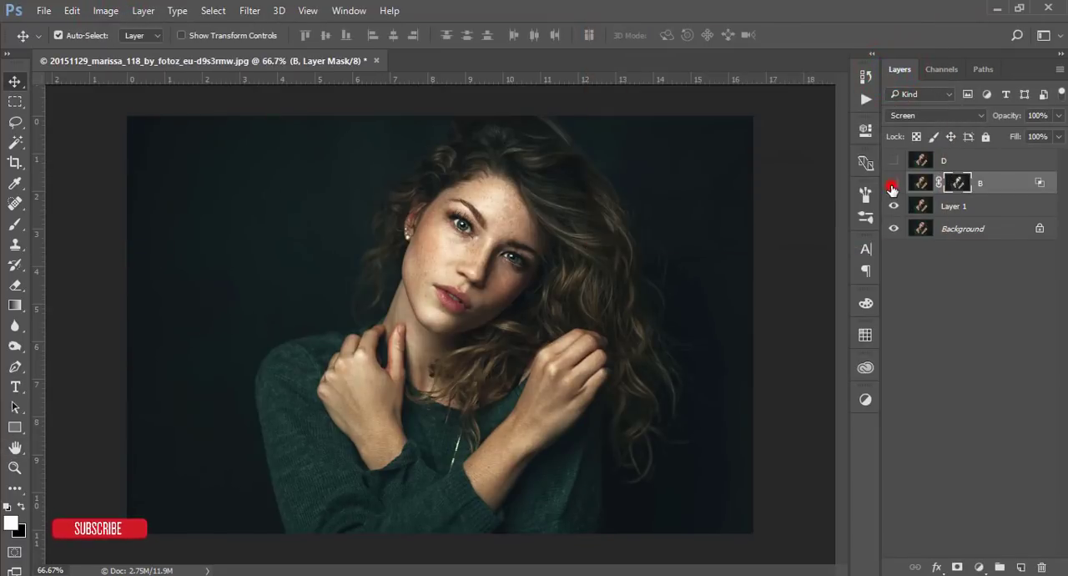
pyautogui.click(895, 160)
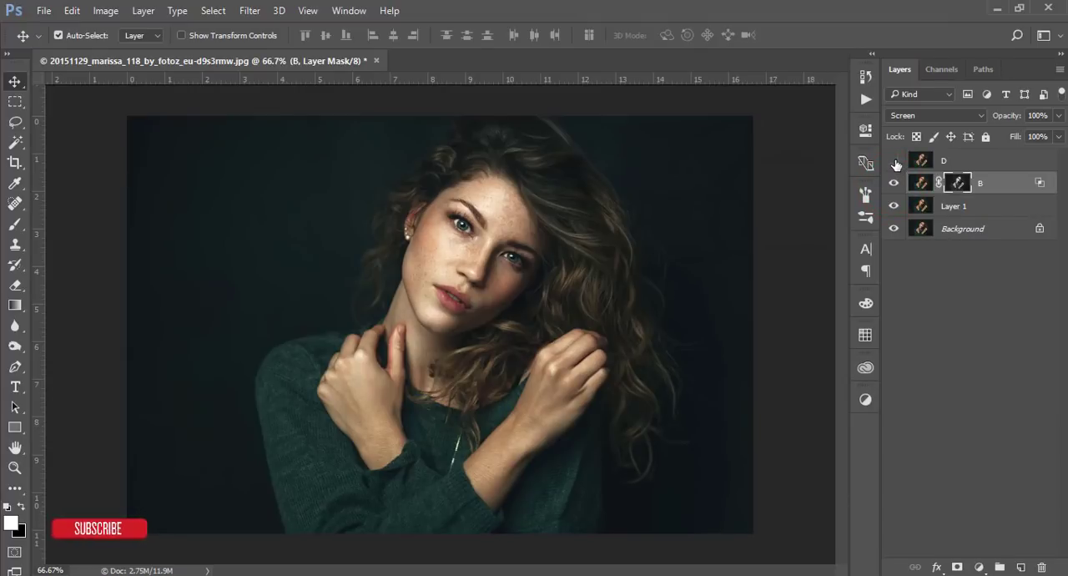
pyautogui.click(895, 160)
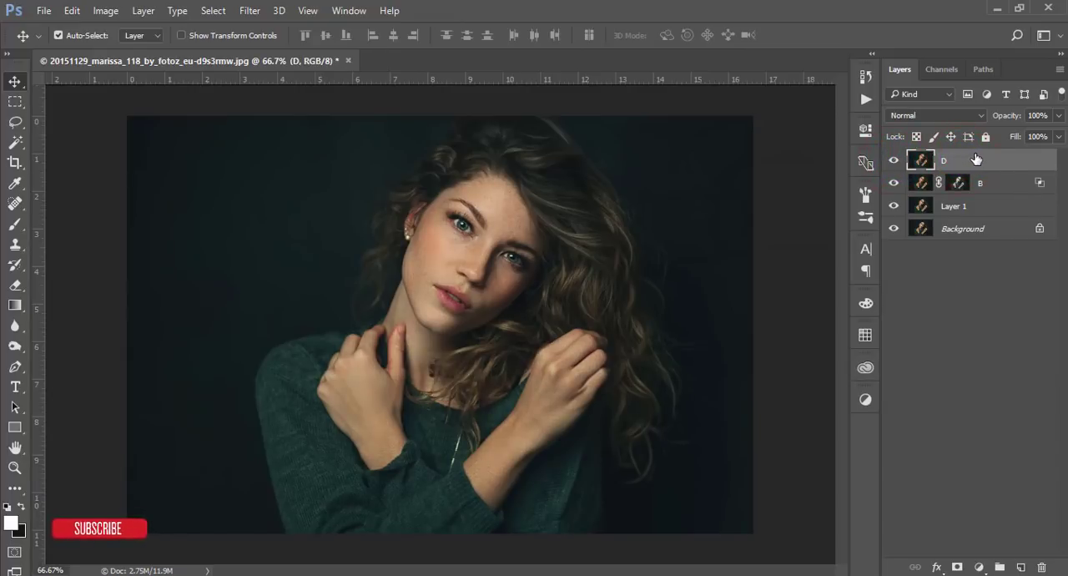
# Set layer D to Multiply with the Underlying Layer white slider split at 45/143
pyautogui.click(935, 115)
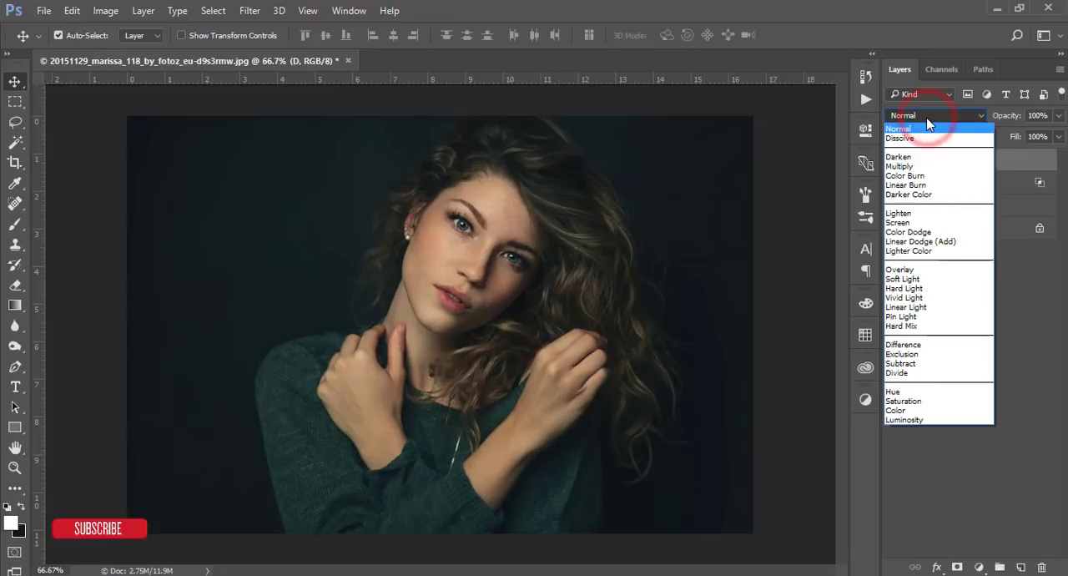
pyautogui.moveTo(910, 167)
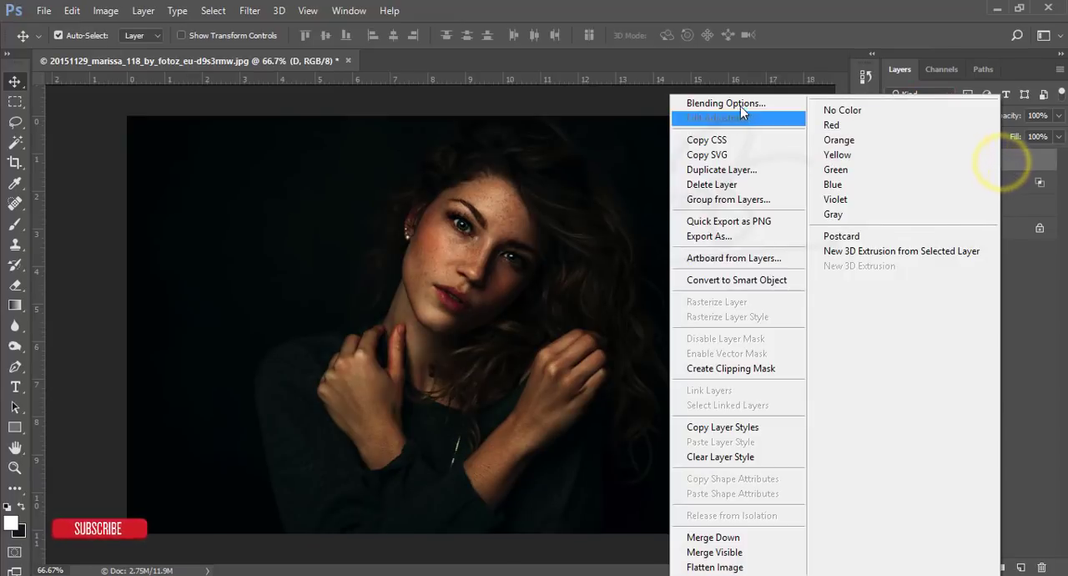
pyautogui.click(724, 104)
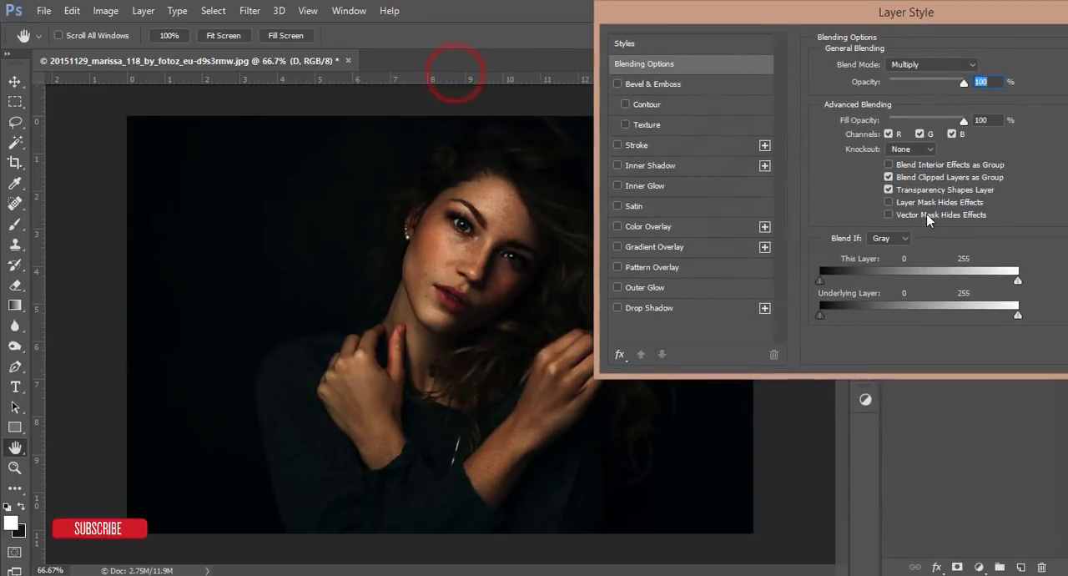
pyautogui.moveTo(1019, 314); pyautogui.dragTo(931, 314)
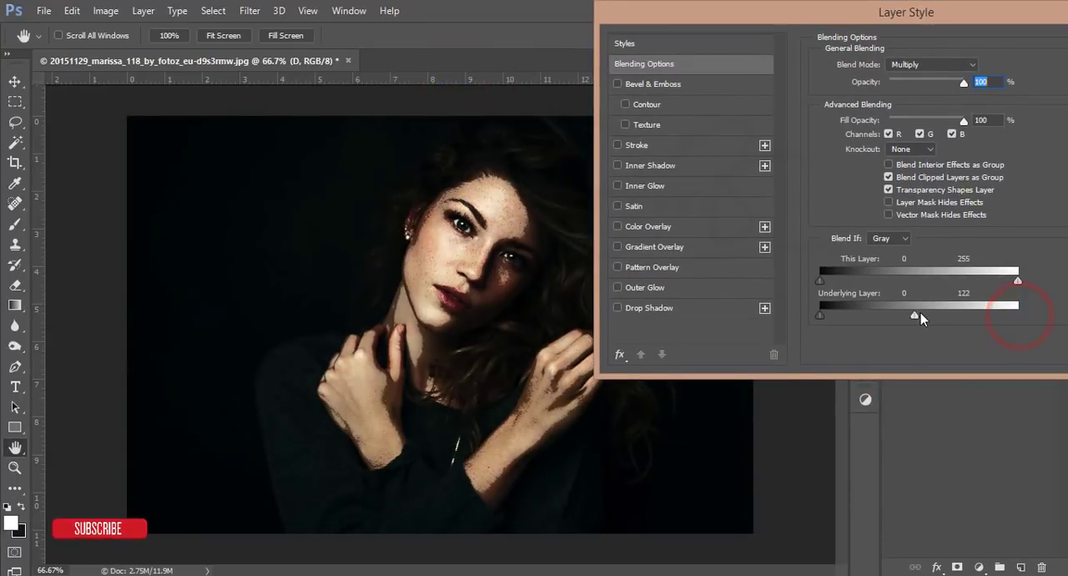
pyautogui.moveTo(915, 314); pyautogui.dragTo(932, 314)
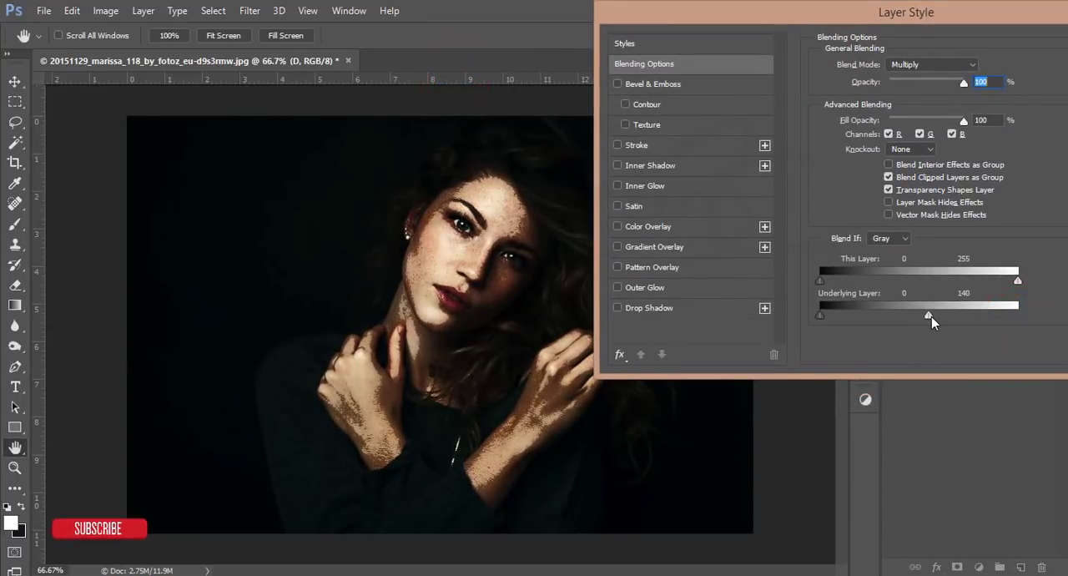
pyautogui.moveTo(929, 315); pyautogui.dragTo(865, 315)
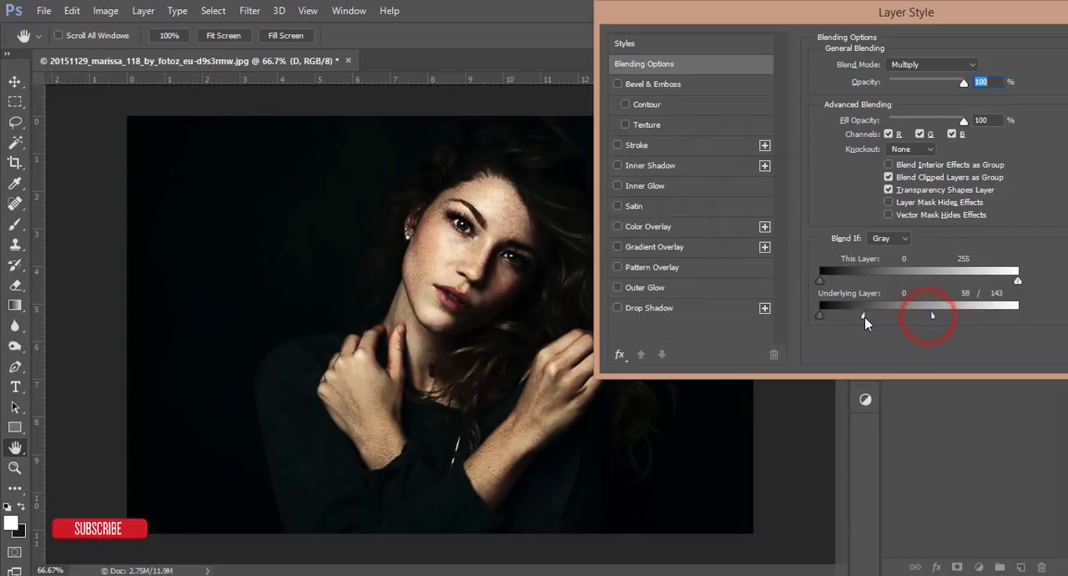
pyautogui.moveTo(905, 11); pyautogui.dragTo(528, 67)
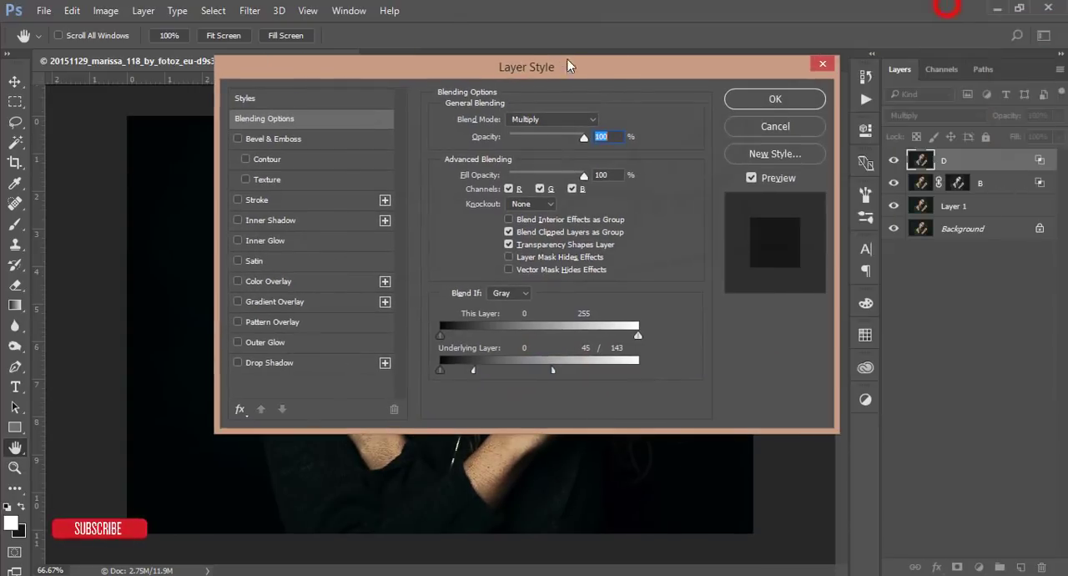
pyautogui.click(775, 99)
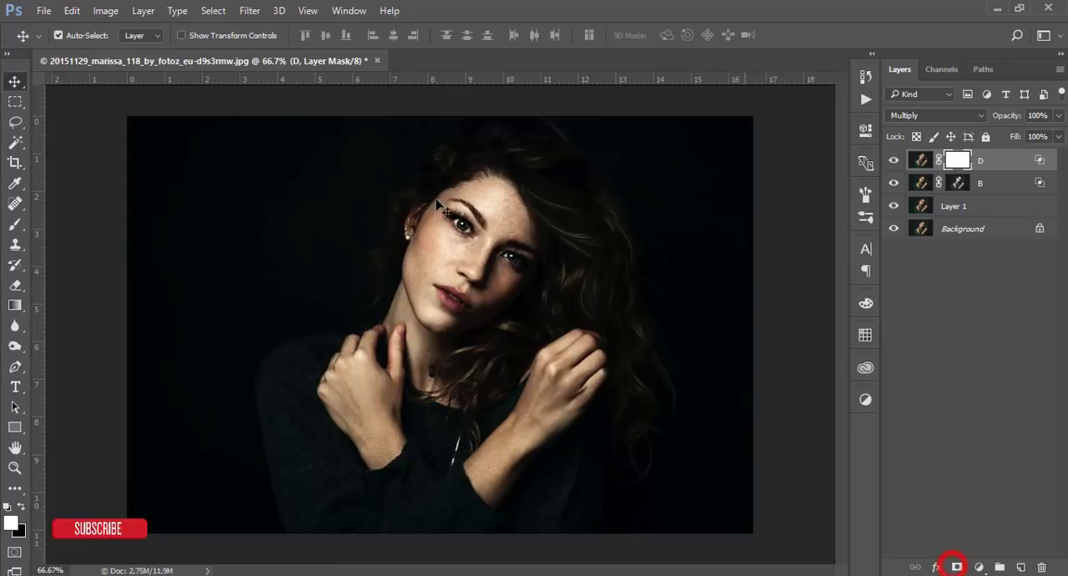
# Fill D's mask with Apply Image, group D and B into Group 1 with its own mask
pyautogui.click(106, 10)
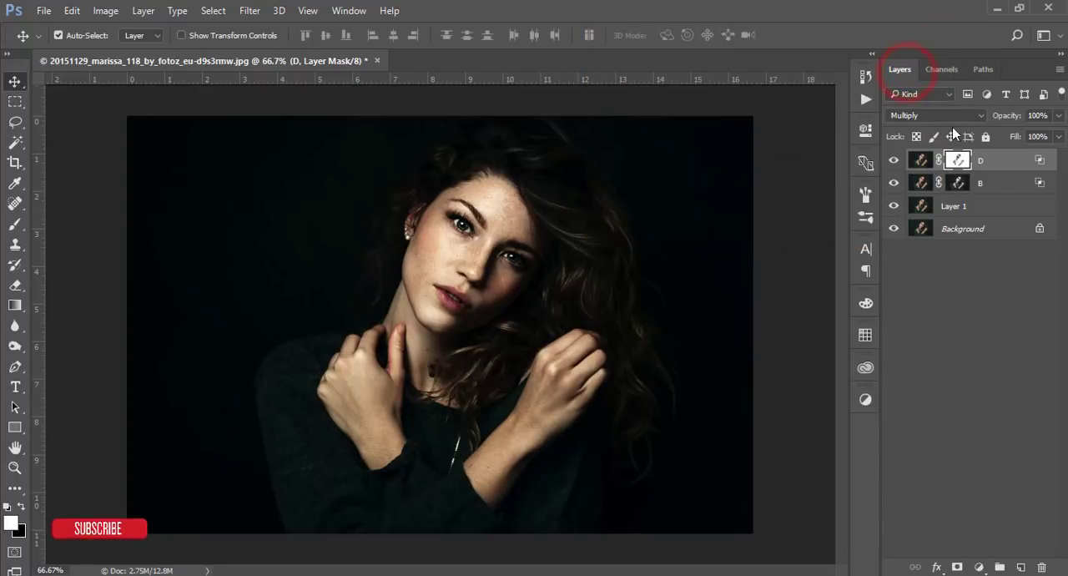
pyautogui.click(982, 184)
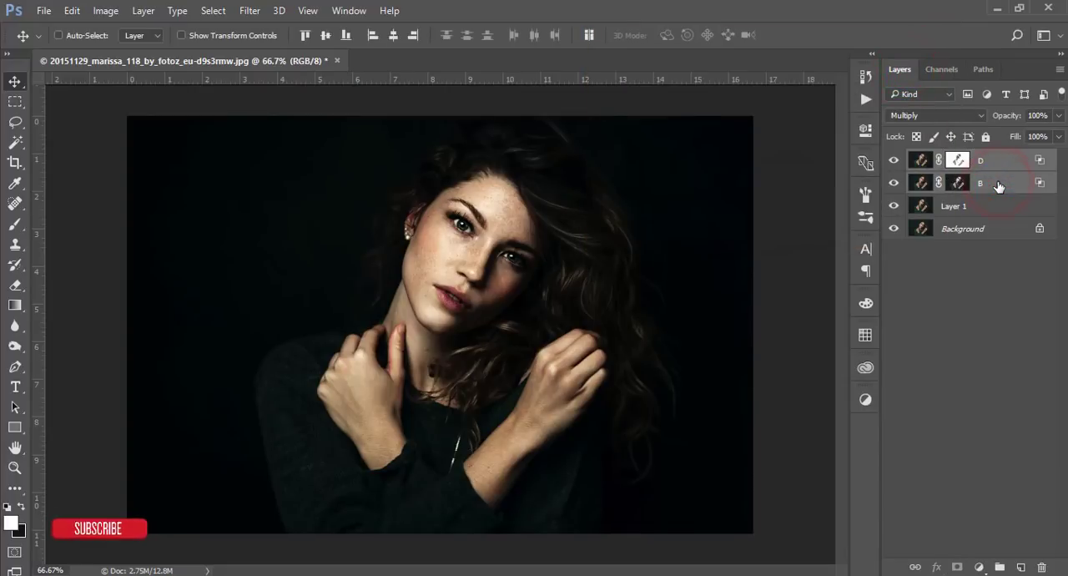
pyautogui.click(993, 159)
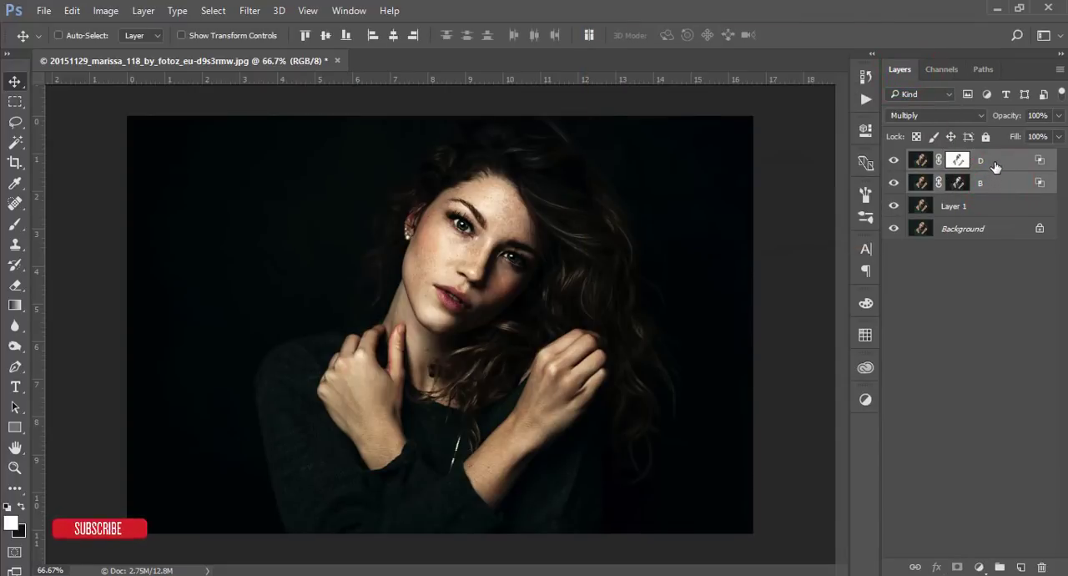
pyautogui.press('ctrl+g')
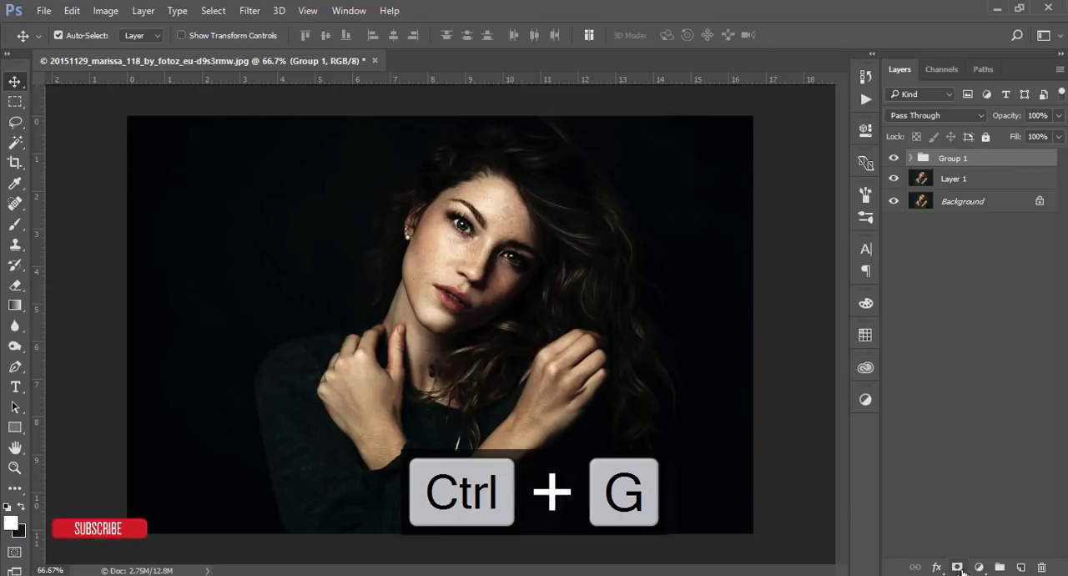
pyautogui.click(107, 10)
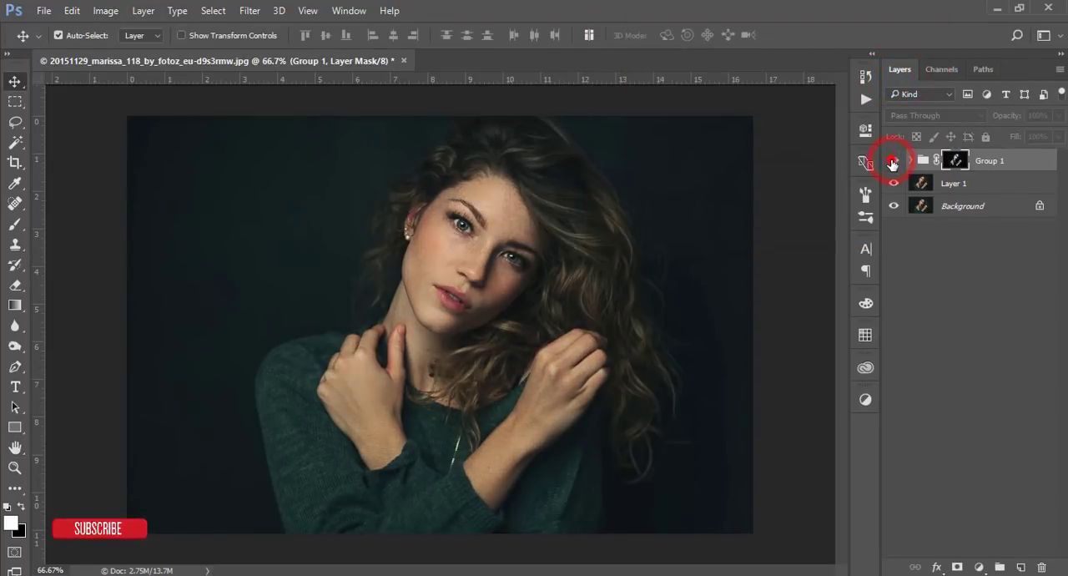
pyautogui.click(893, 160)
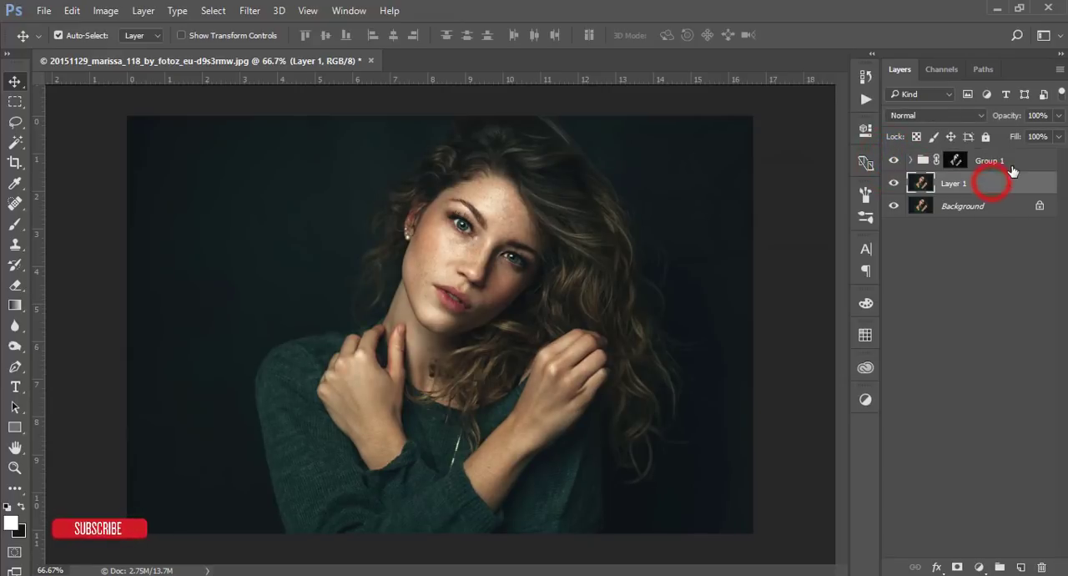
# Group Layer 1 with Group 1, stamp visible into Layer 2 and duplicate it as Layer 2 copy
pyautogui.press('ctrl+g')
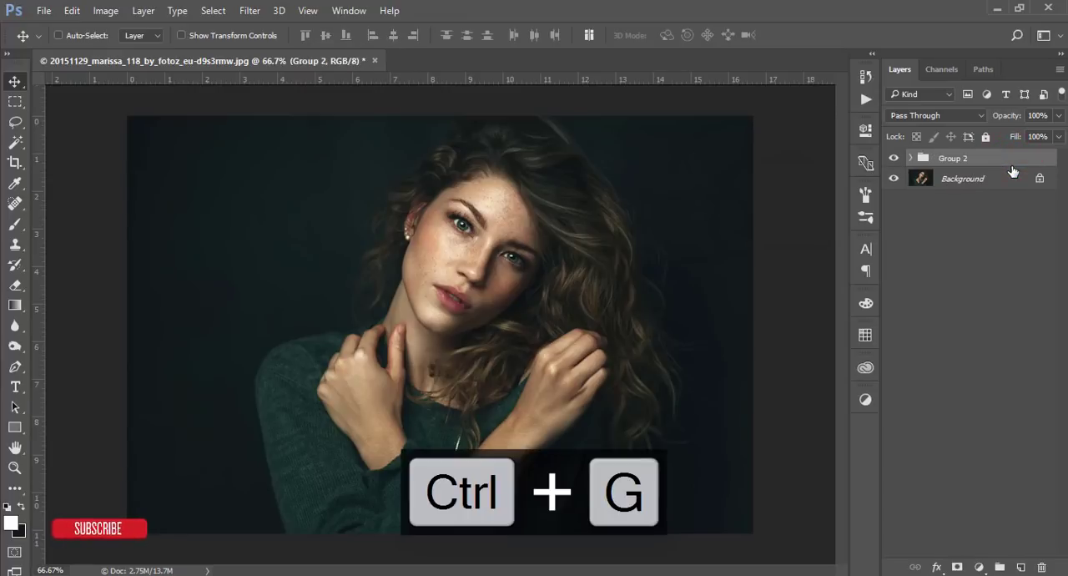
pyautogui.press('ctrl+shift+alt+e')
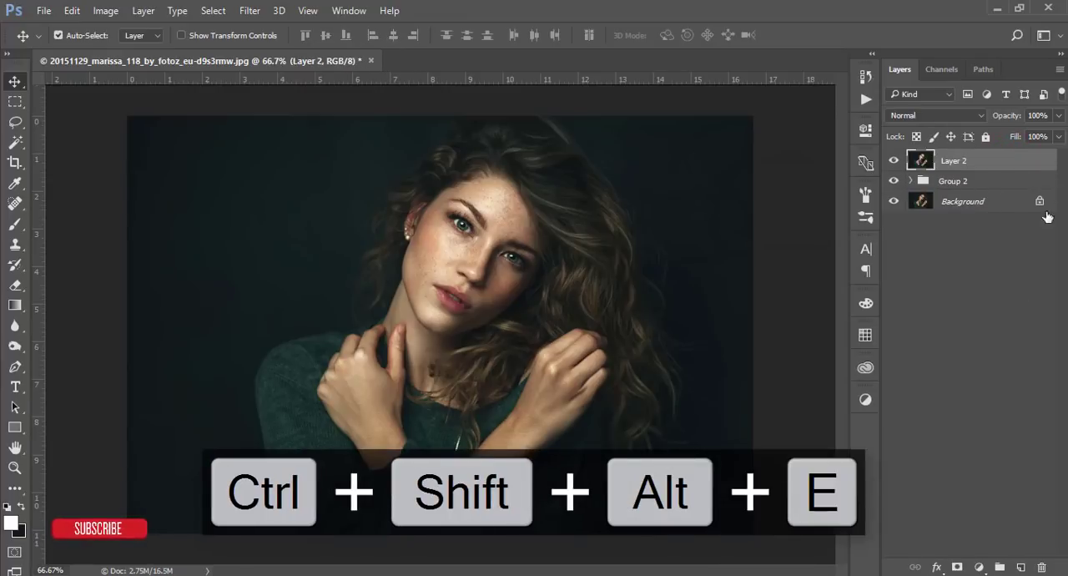
pyautogui.press('ctrl+shift+alt+e')
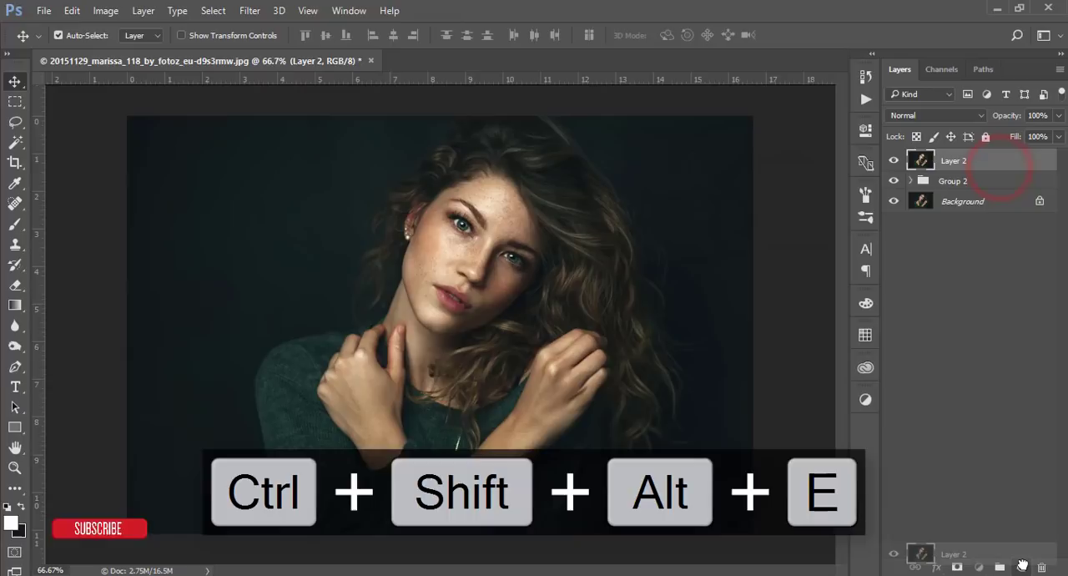
pyautogui.press('ctrl+shift+alt+e')
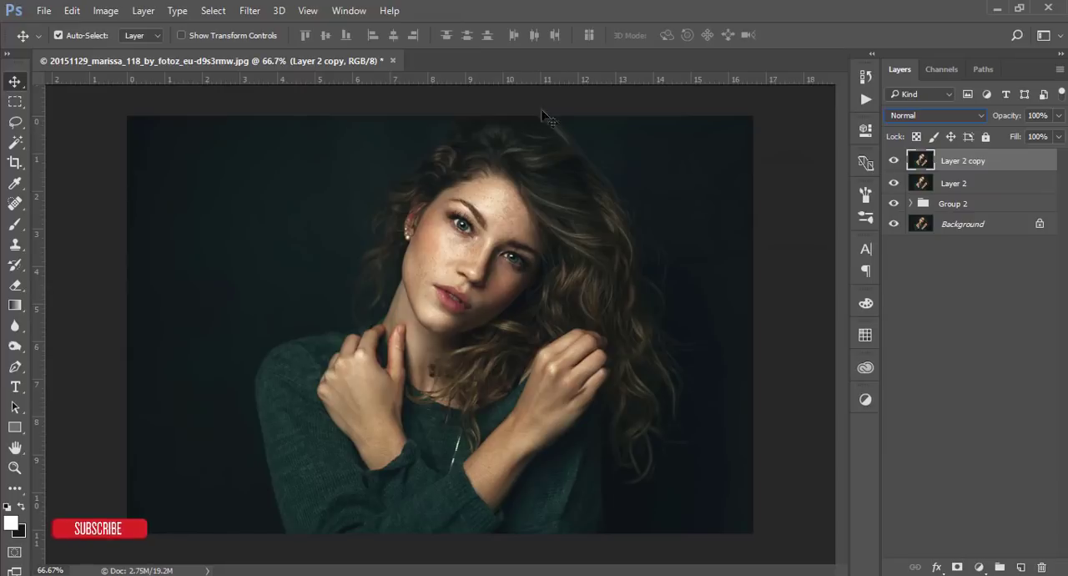
# Launch Filter > Imagenomic > Portraiture on Layer 2 copy
pyautogui.click(250, 10)
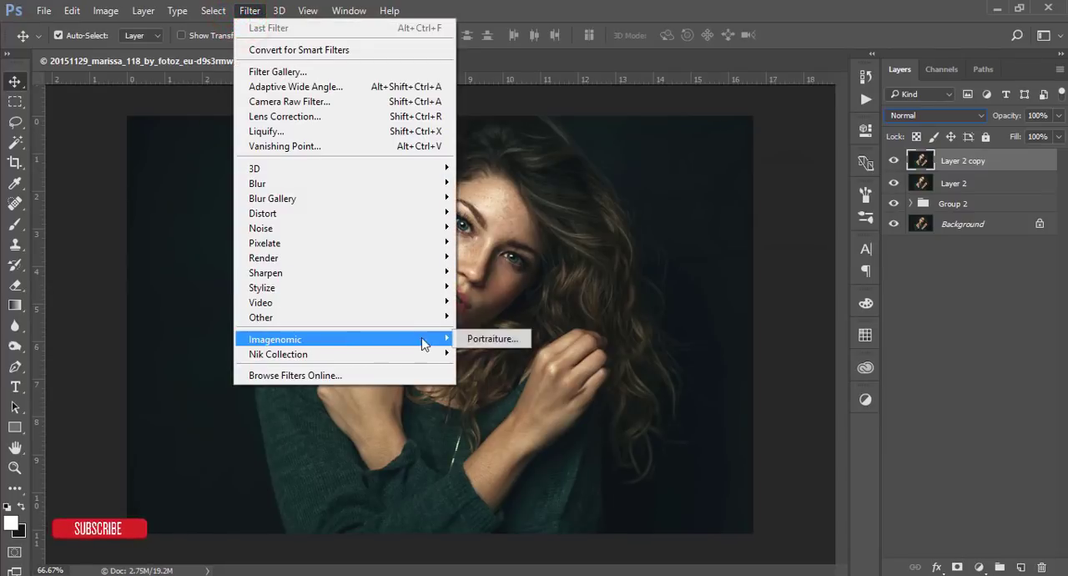
pyautogui.click(491, 339)
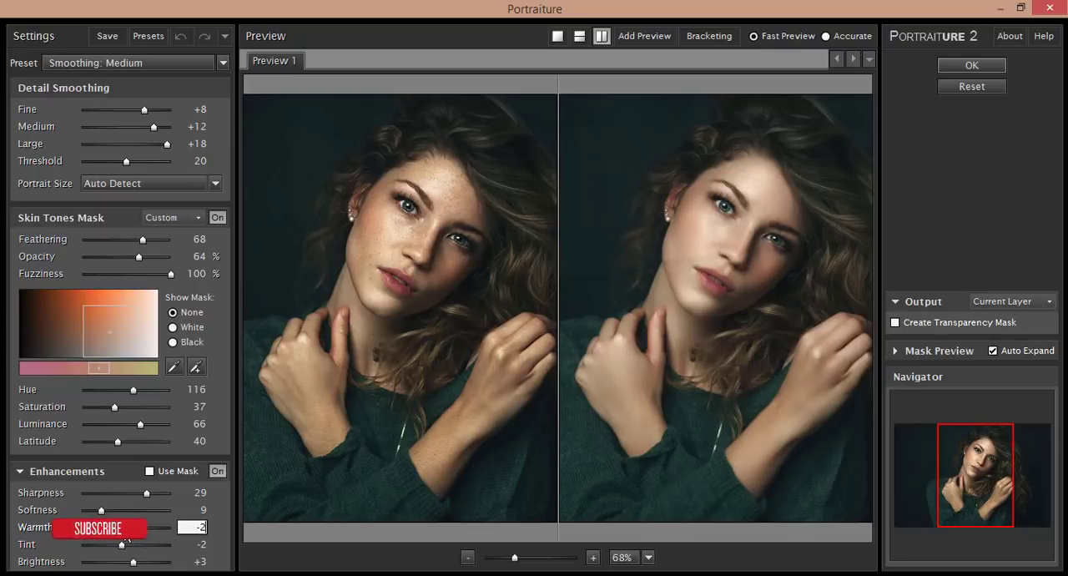
# Set Portraiture Warmth to -3 and Tint to -4
pyautogui.moveTo(120, 531); pyautogui.dragTo(150, 531)
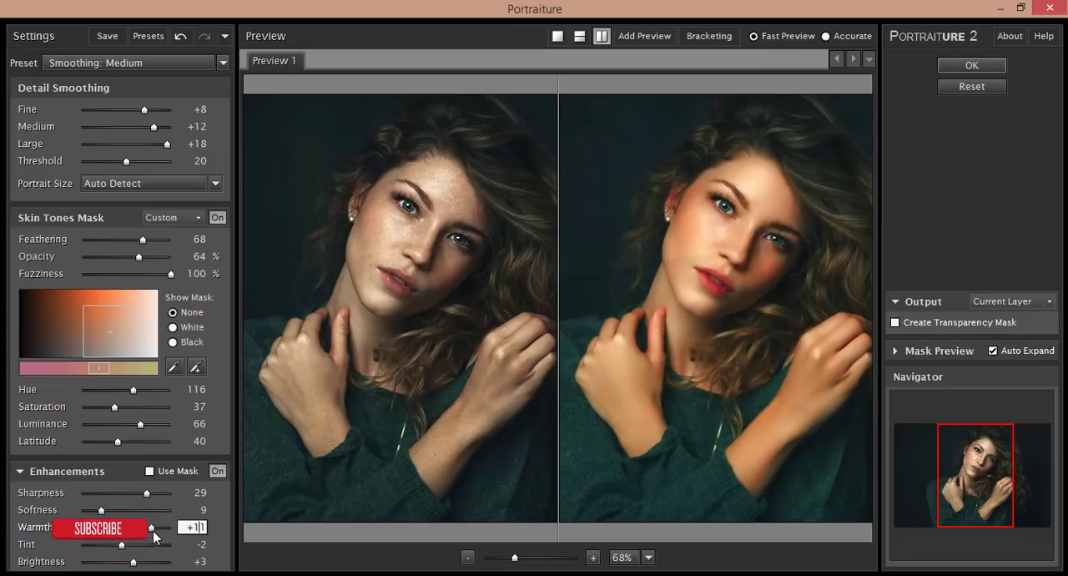
pyautogui.moveTo(150, 528); pyautogui.dragTo(120, 528)
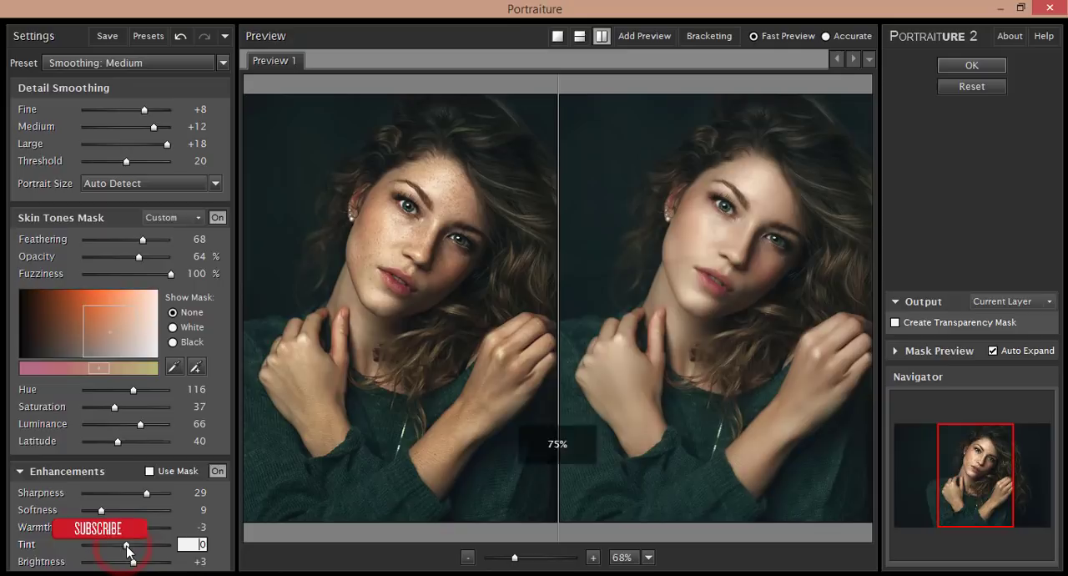
pyautogui.moveTo(125, 545); pyautogui.dragTo(132, 544)
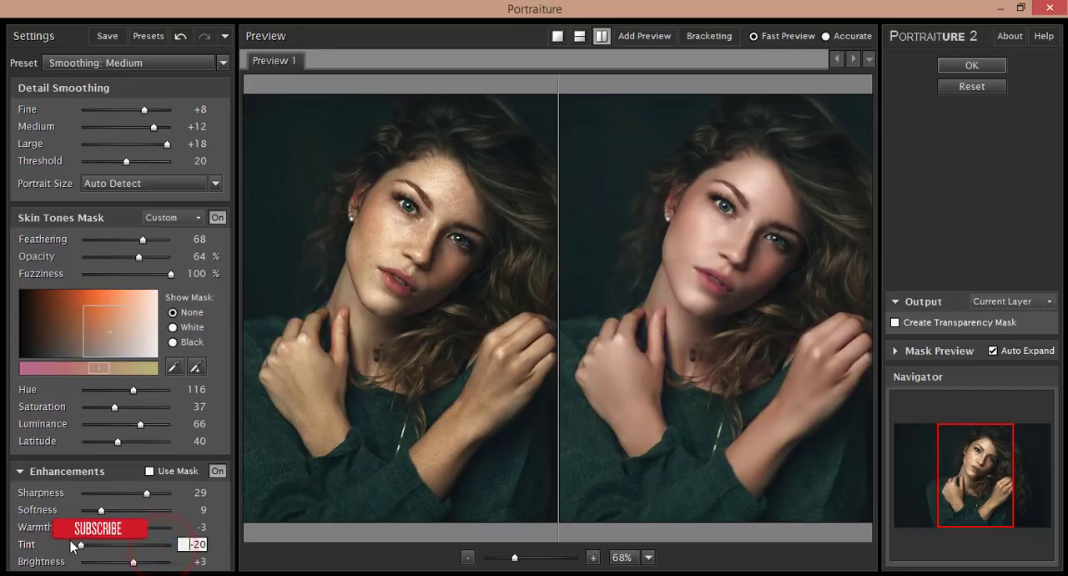
pyautogui.moveTo(108, 549)
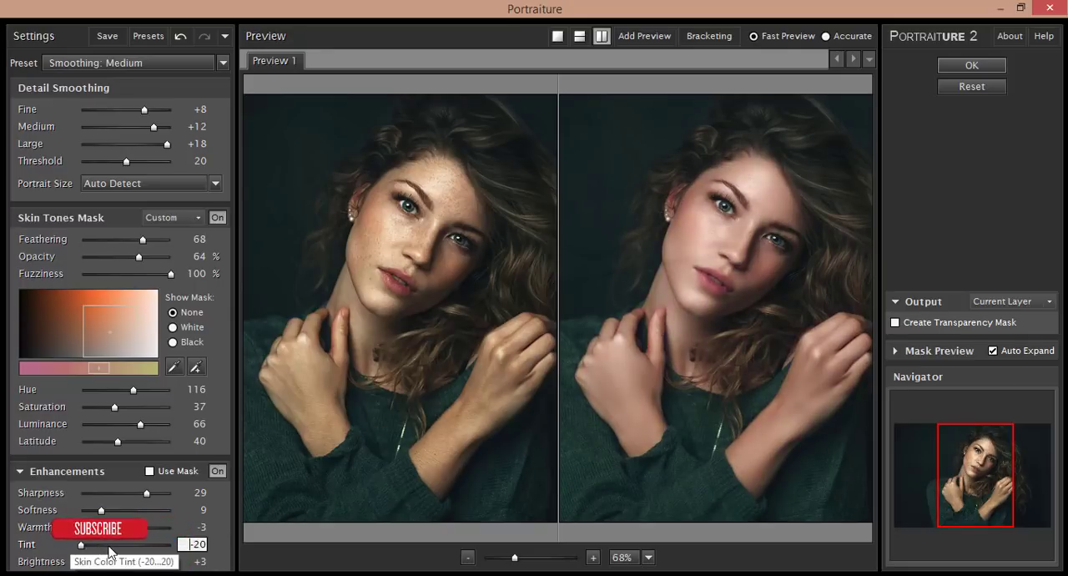
pyautogui.moveTo(80, 544); pyautogui.dragTo(113, 545)
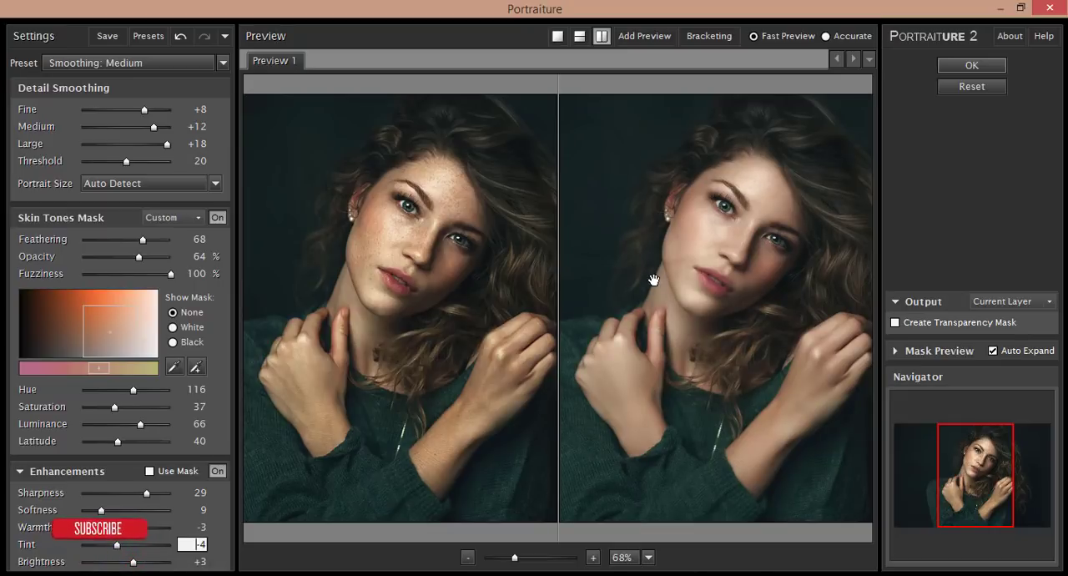
# Settle Brightness at +3 and apply the Portraiture smoothing to the layer
pyautogui.click(141, 561)
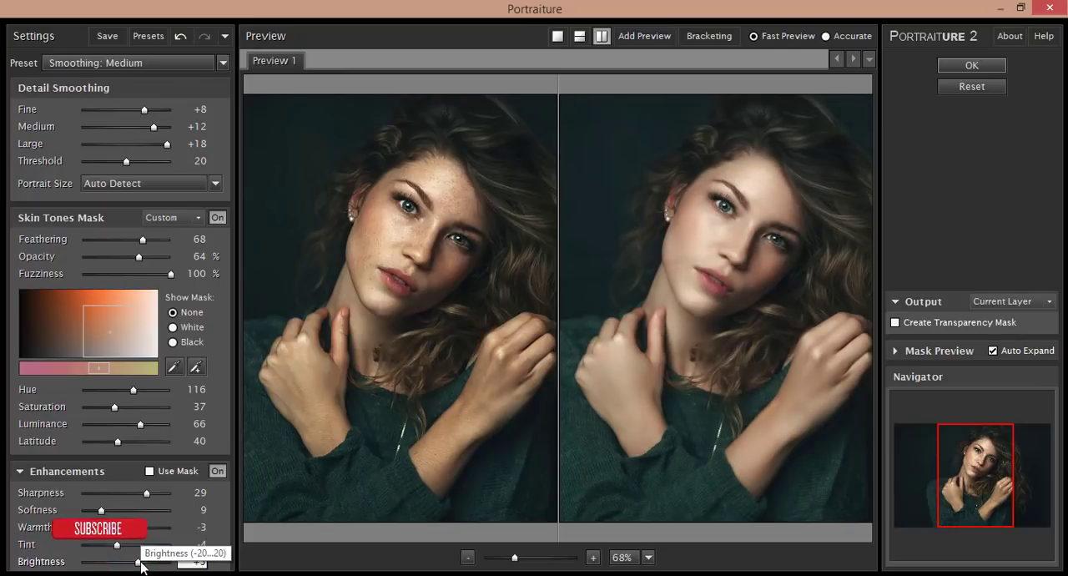
pyautogui.moveTo(137, 561); pyautogui.dragTo(92, 561)
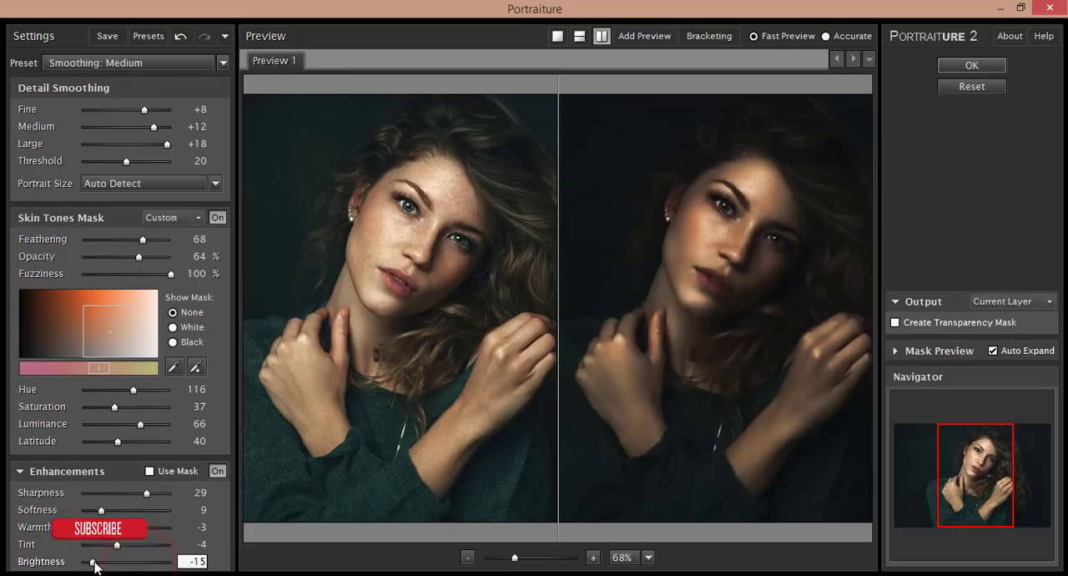
pyautogui.moveTo(92, 561); pyautogui.dragTo(142, 561)
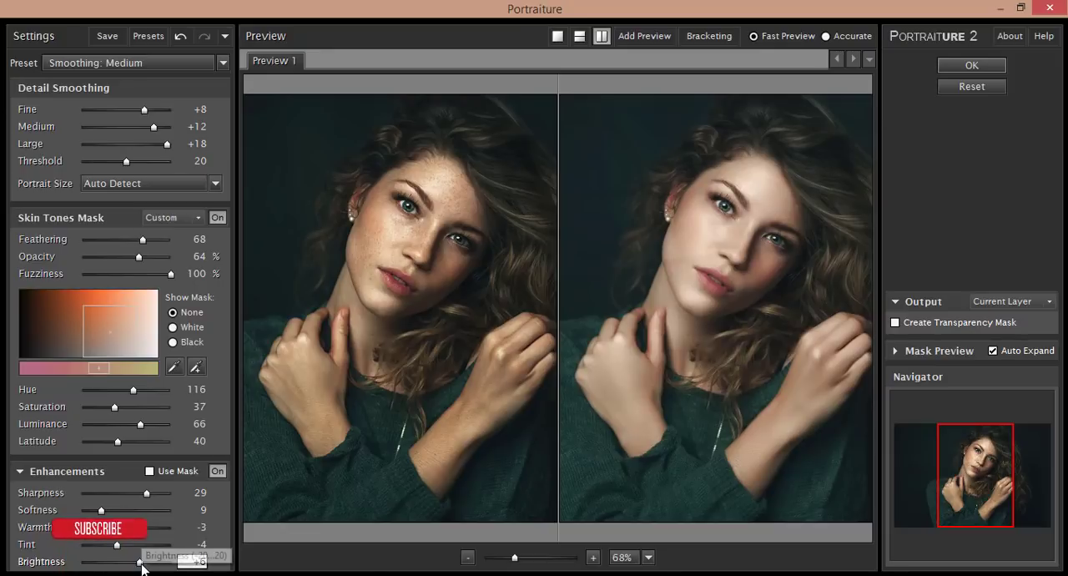
pyautogui.moveTo(125, 561); pyautogui.dragTo(137, 561)
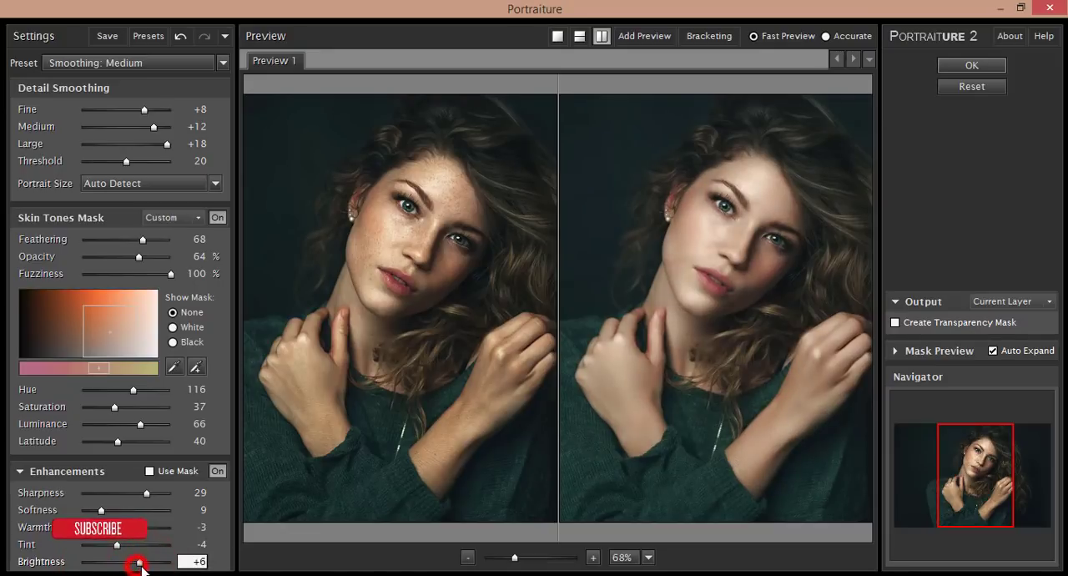
pyautogui.moveTo(137, 561); pyautogui.dragTo(125, 561)
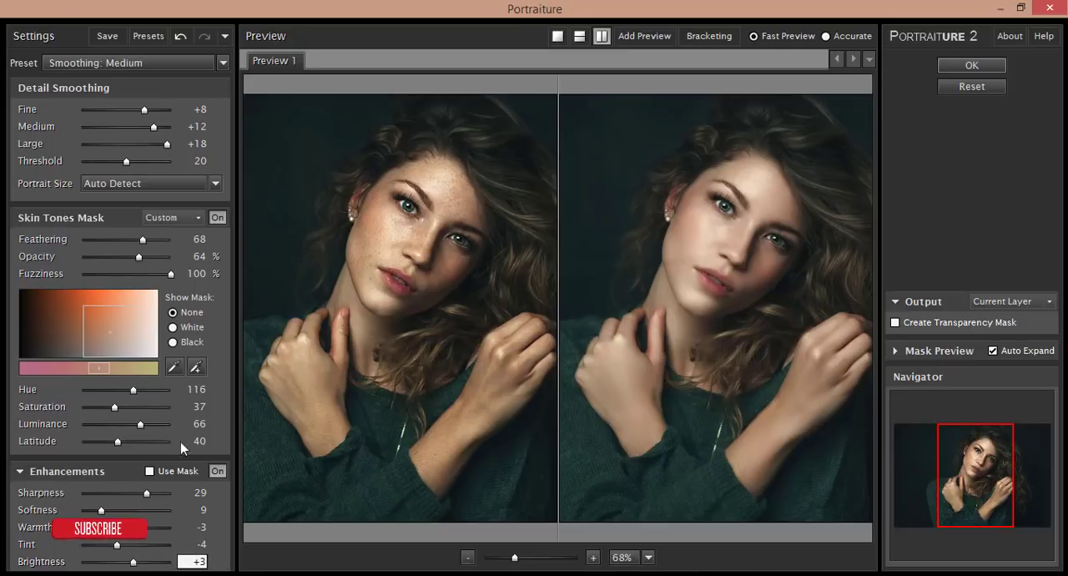
pyautogui.click(971, 65)
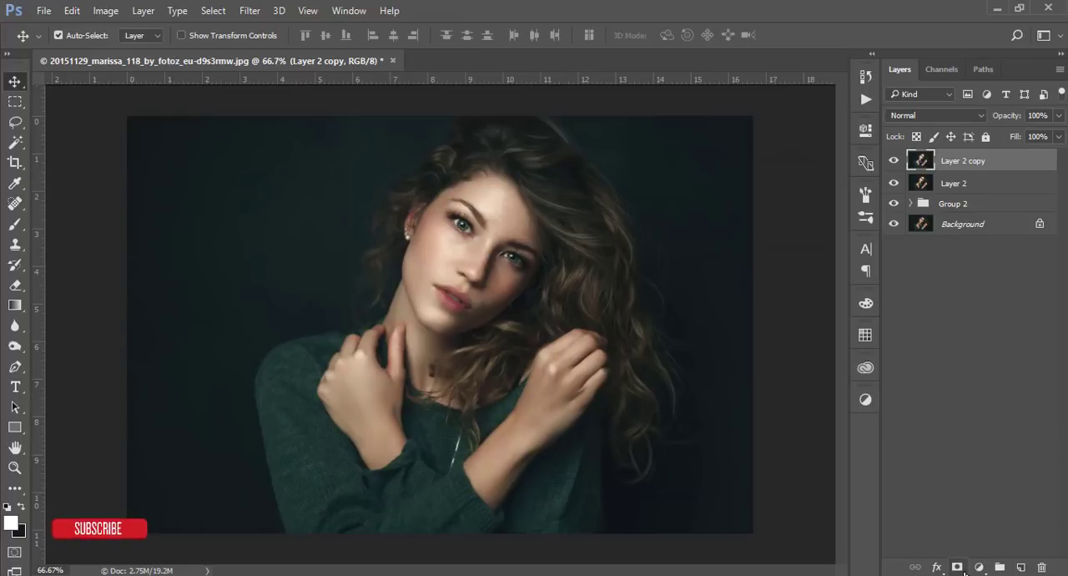
# Add a layer mask to Layer 2 copy and invert it to black, hiding the smoothing
pyautogui.click(958, 568)
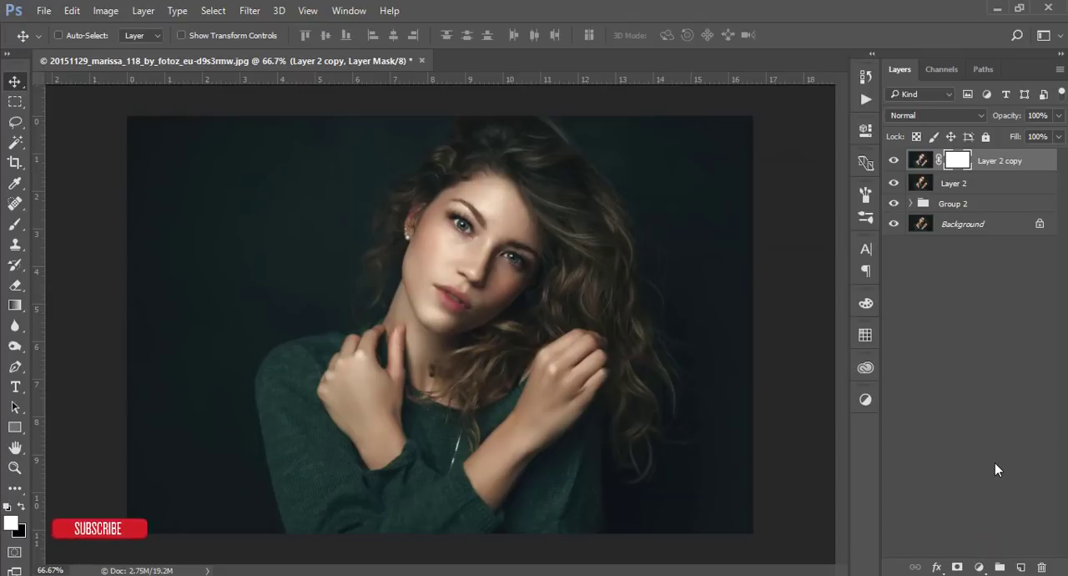
pyautogui.press('ctrl+i')
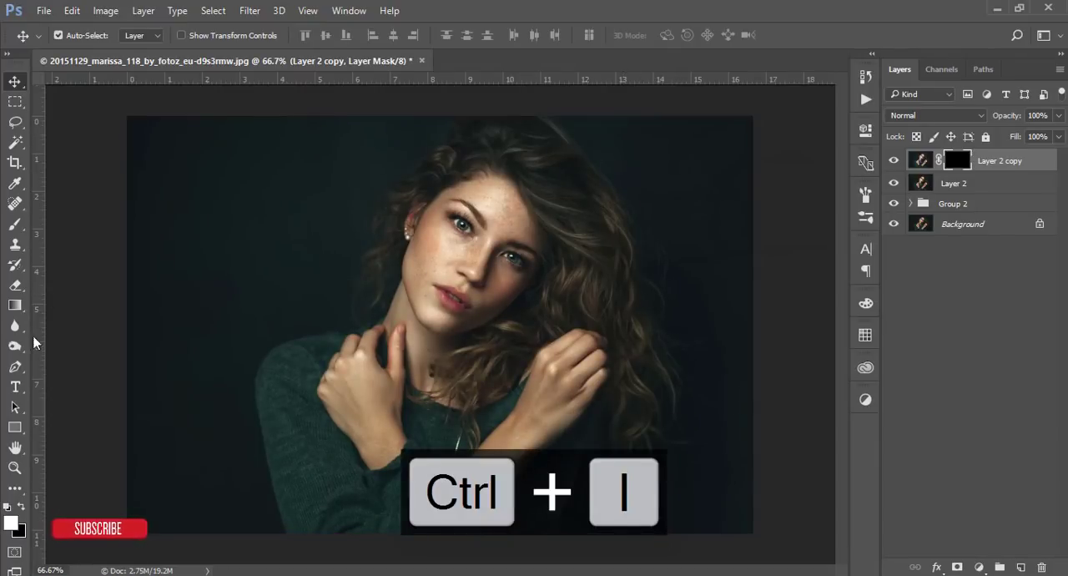
pyautogui.press('ctrl+i')
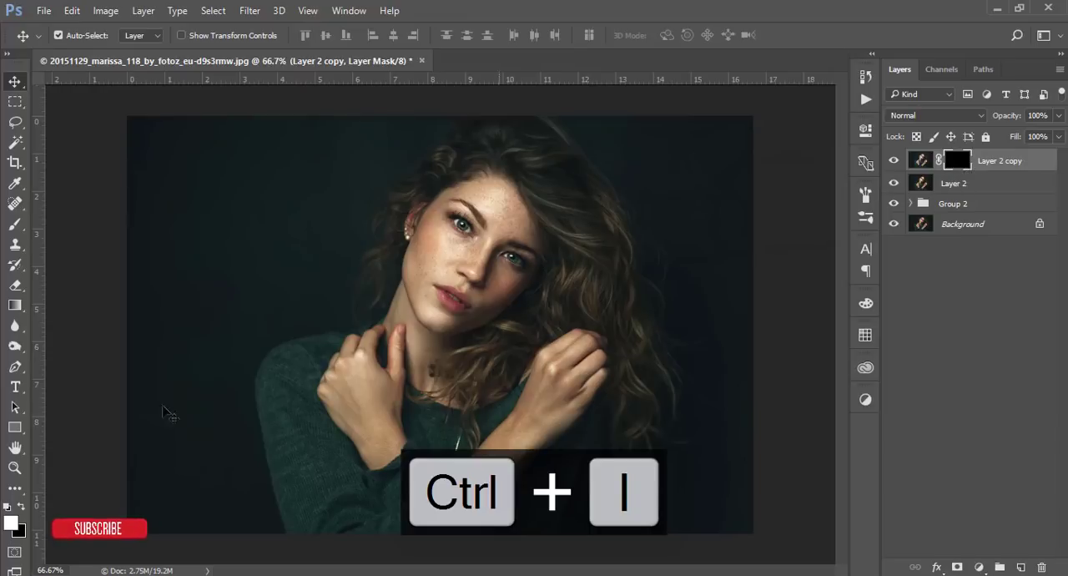
pyautogui.press('ctrl+i')
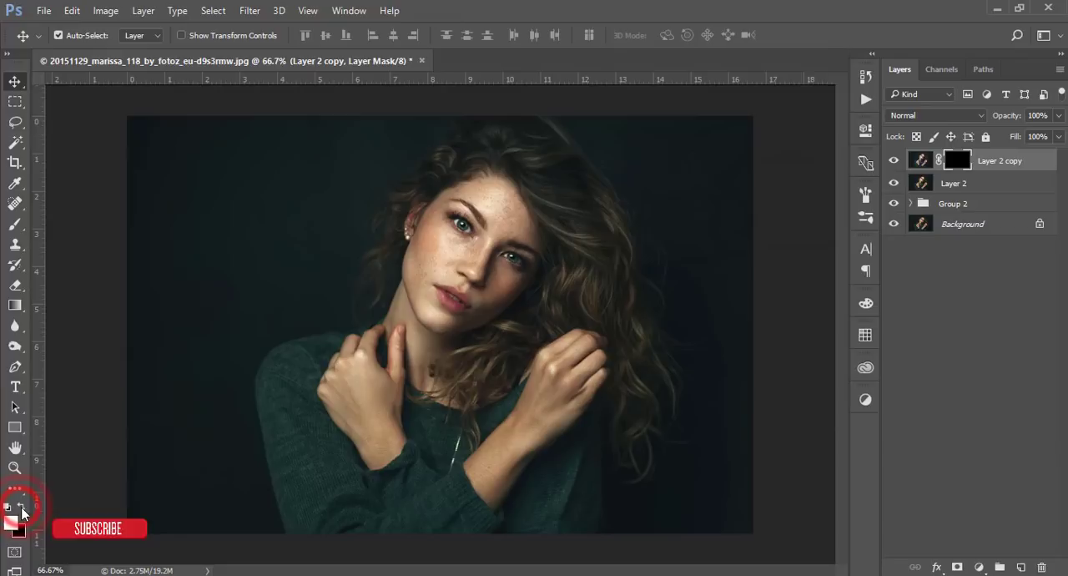
pyautogui.moveTo(15, 233)
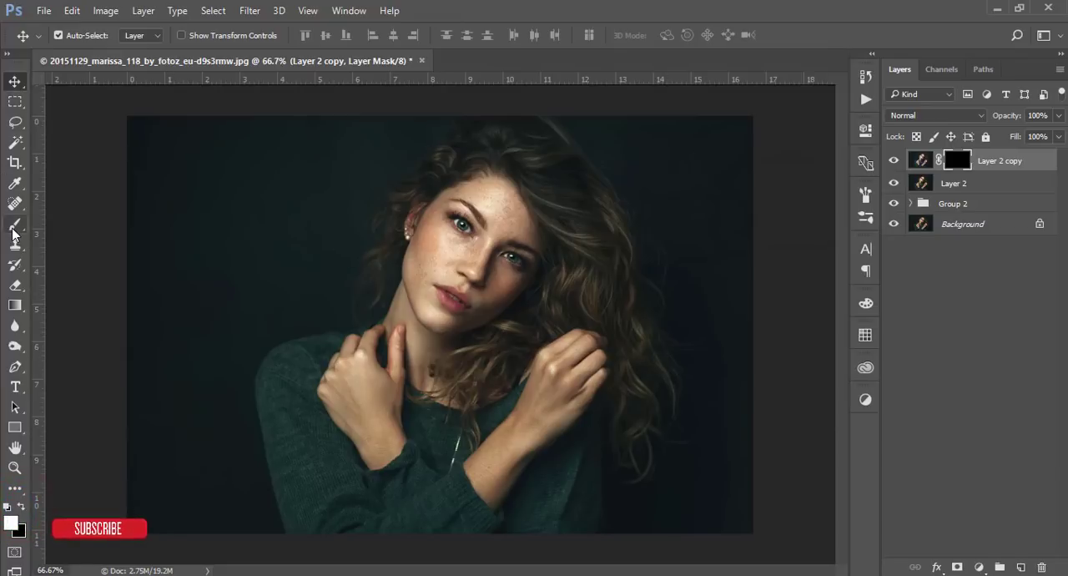
# Ready the Brush tool with a soft round tip, 100 px size and 0% hardness
pyautogui.click(15, 224)
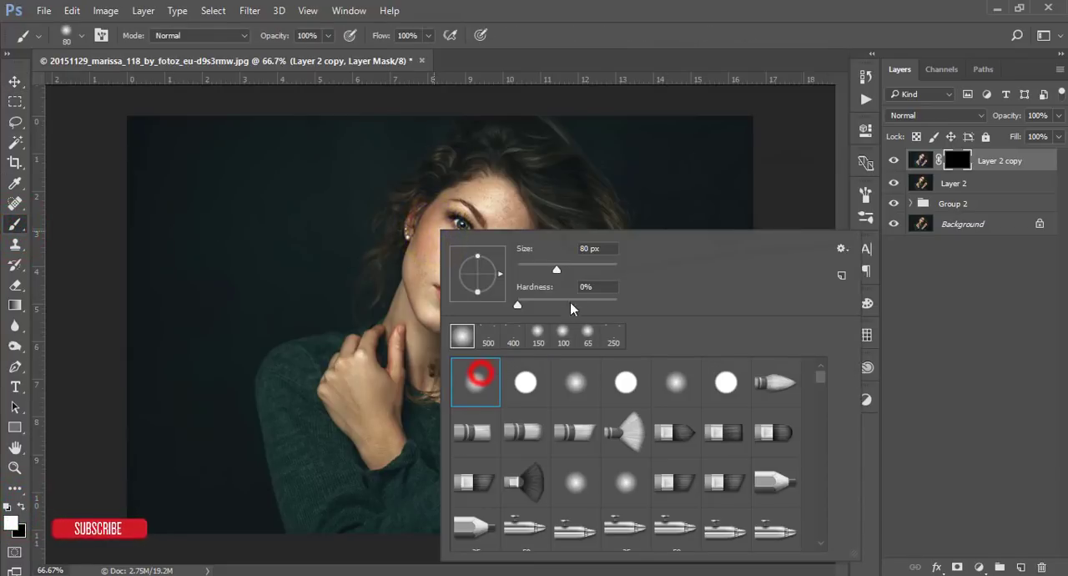
pyautogui.moveTo(556, 268); pyautogui.dragTo(571, 269)
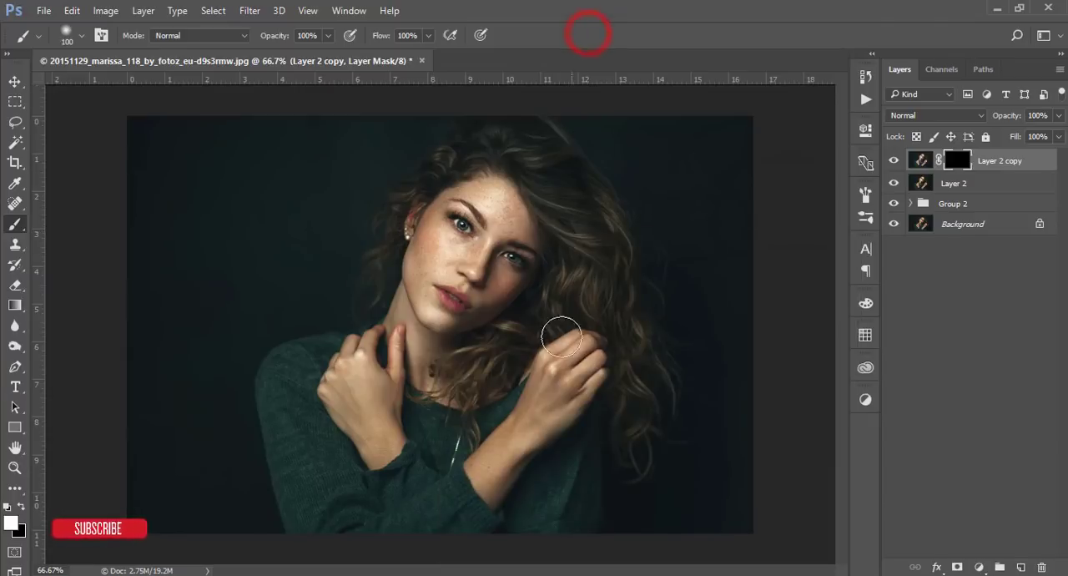
pyautogui.click(82, 35)
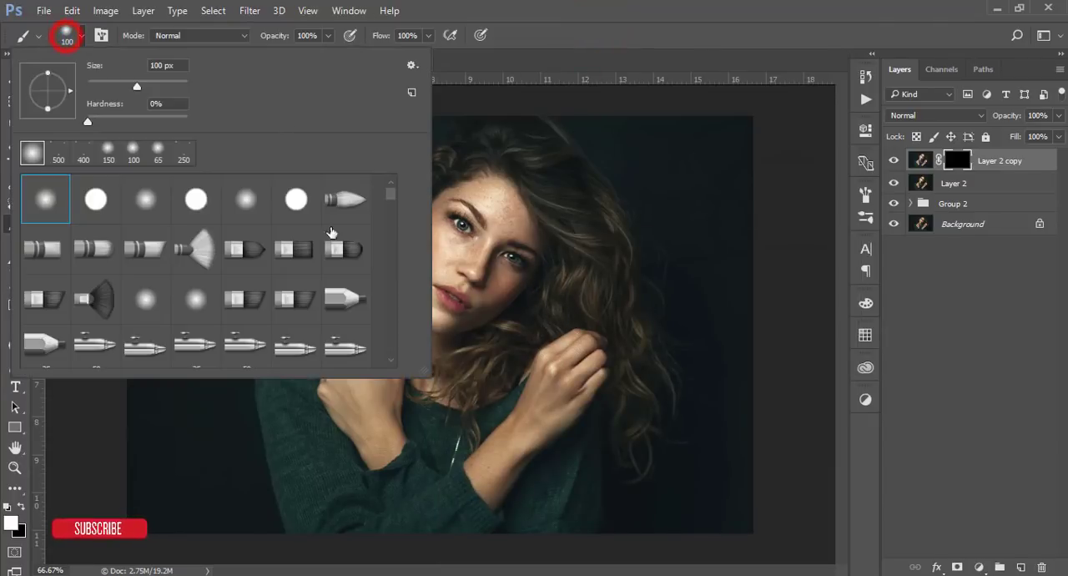
pyautogui.click(578, 13)
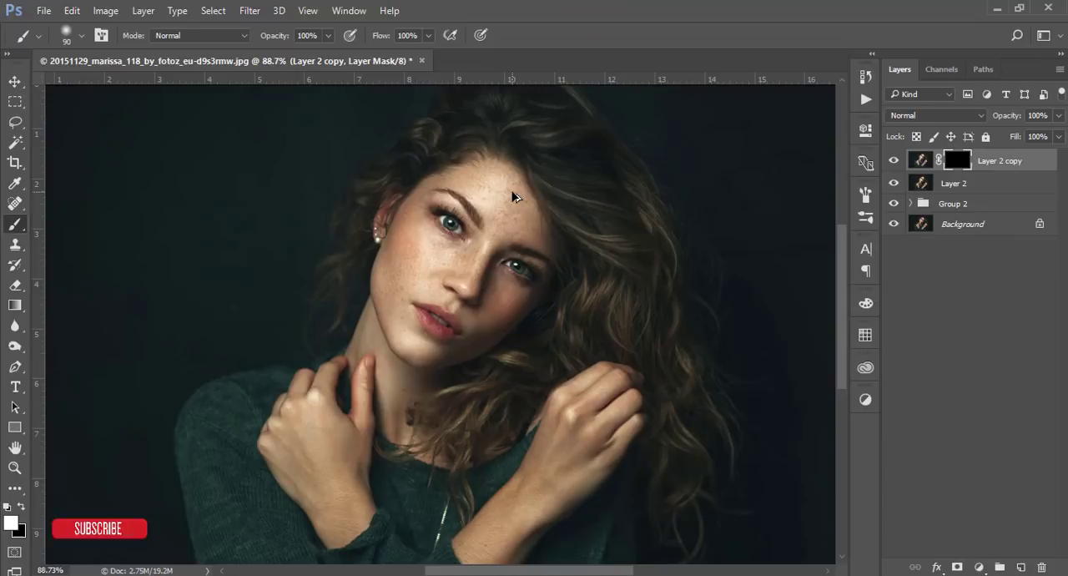
# Paint white on Layer 2 copy's mask over the skin areas, leaving the eyes masked out
pyautogui.moveTo(487, 155); pyautogui.dragTo(505, 221)
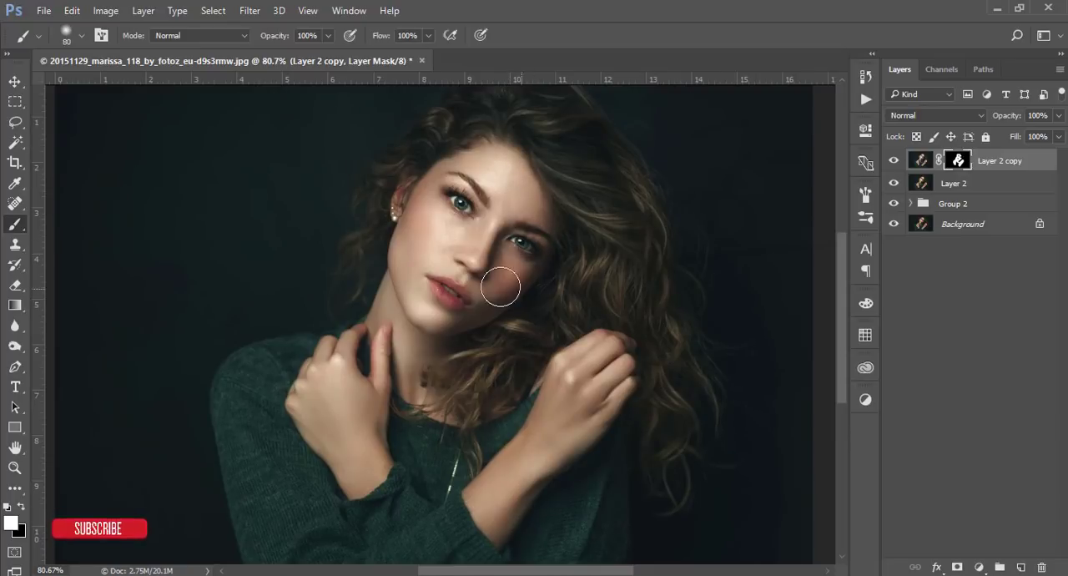
pyautogui.click(895, 184)
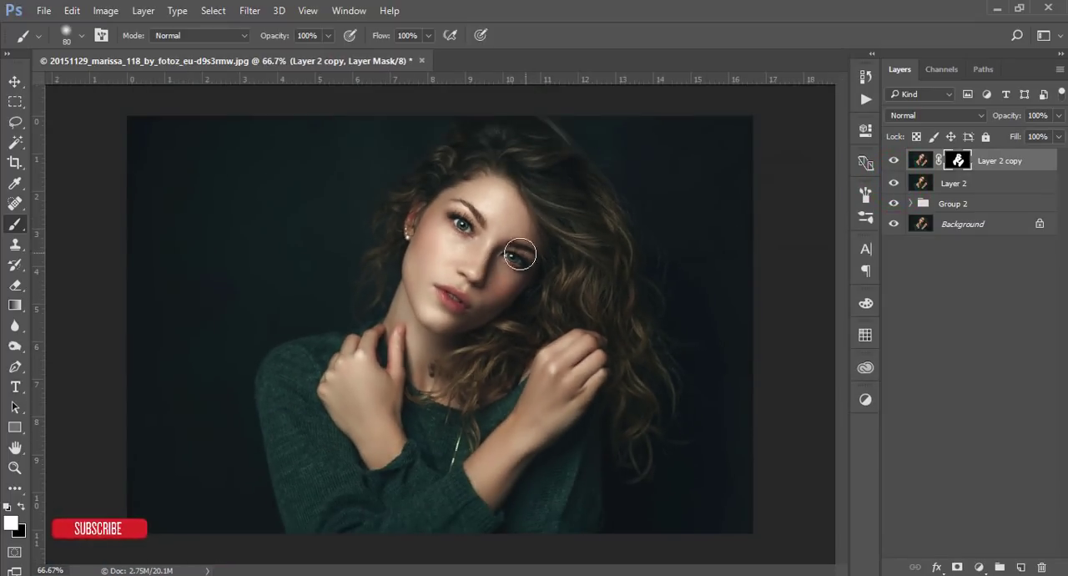
pyautogui.click(15, 80)
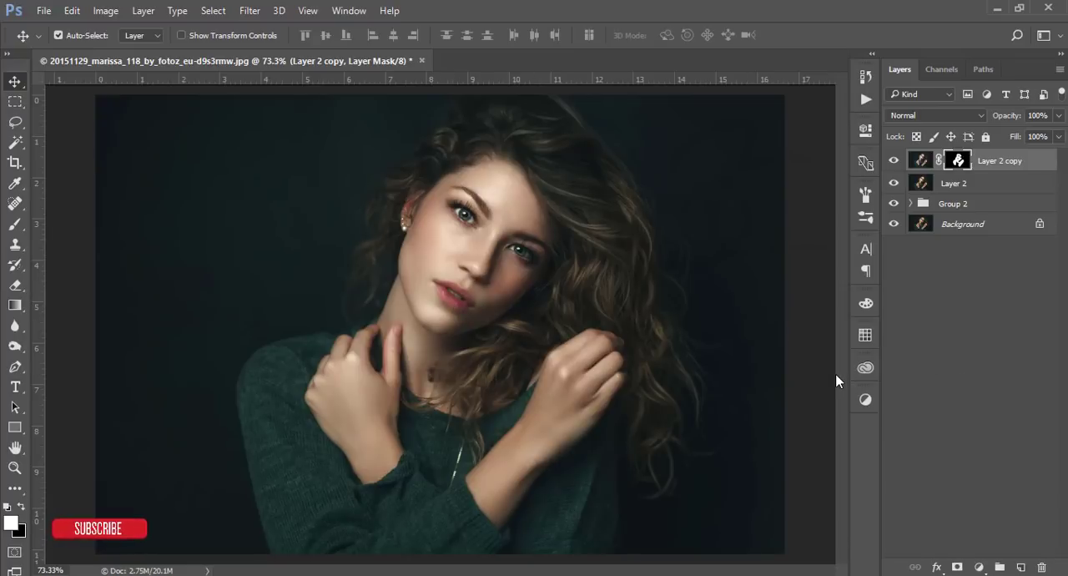
pyautogui.moveTo(799, 381)
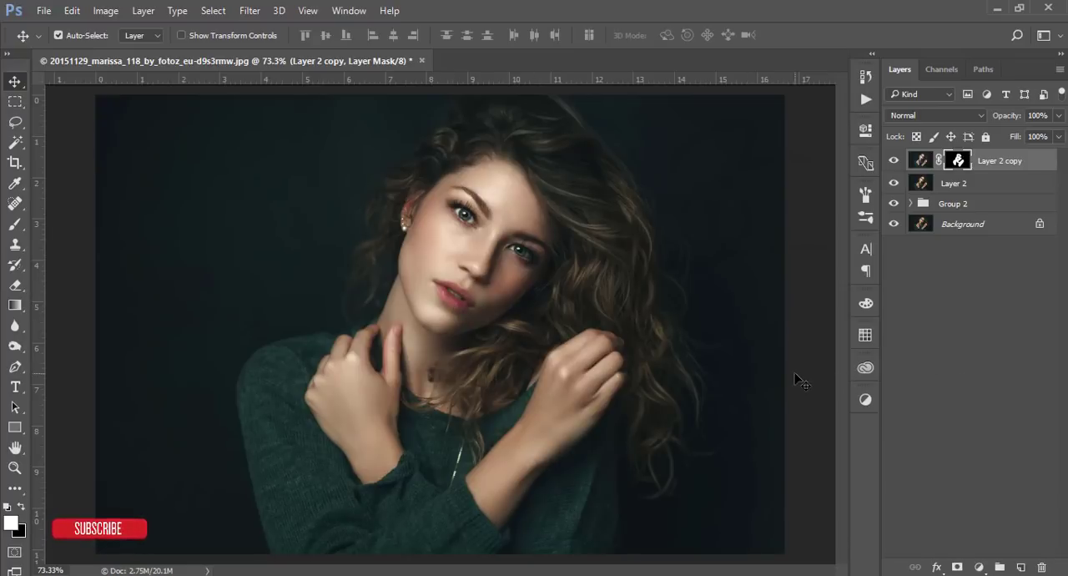
pyautogui.moveTo(511, 268)
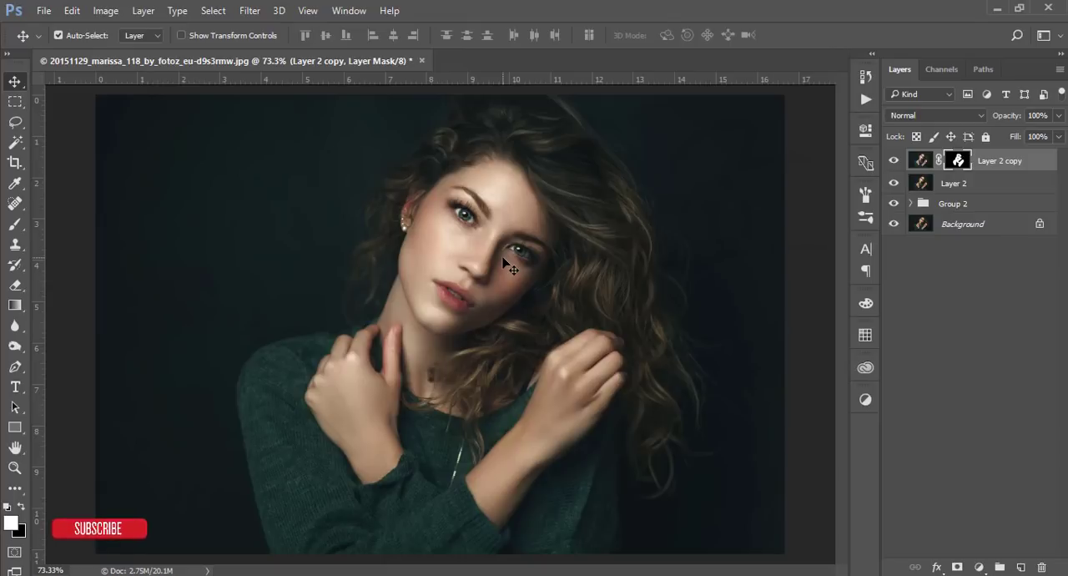
pyautogui.moveTo(1027, 350)
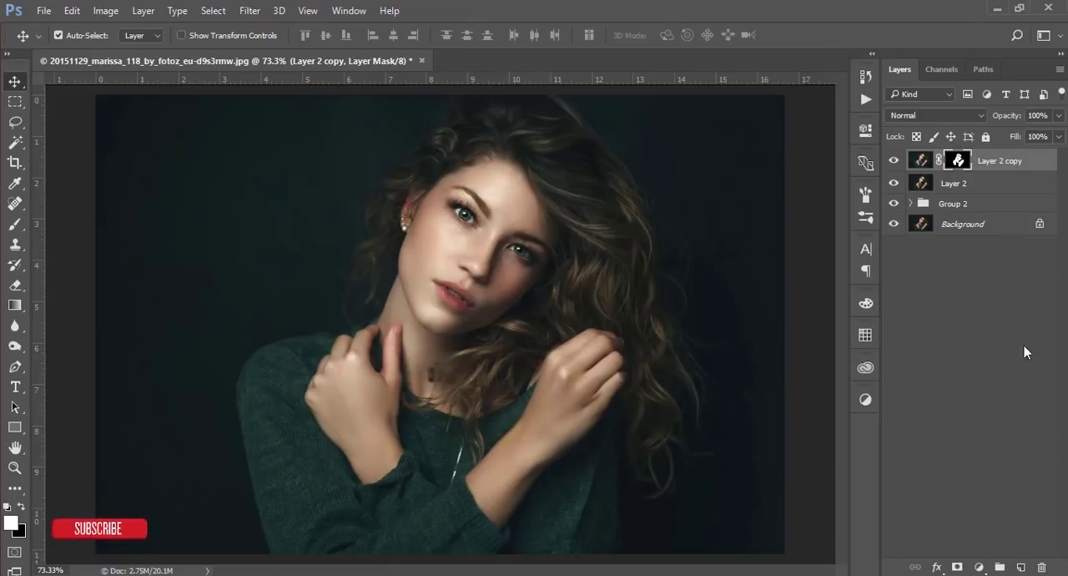
# Create empty Layer 3 and set the foreground colour to near-white cyan #e4fefe
pyautogui.click(1022, 567)
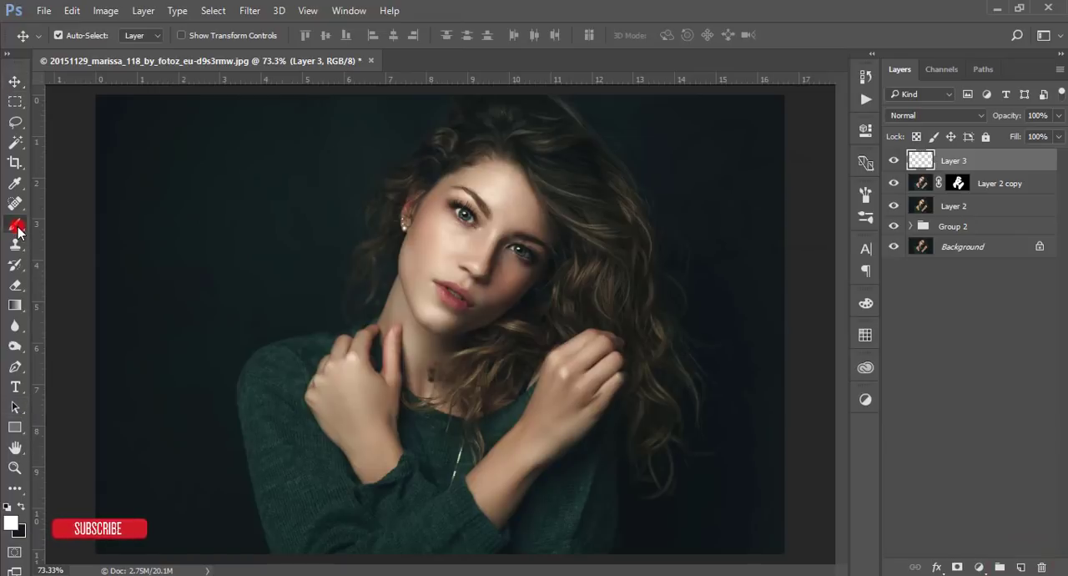
pyautogui.click(15, 224)
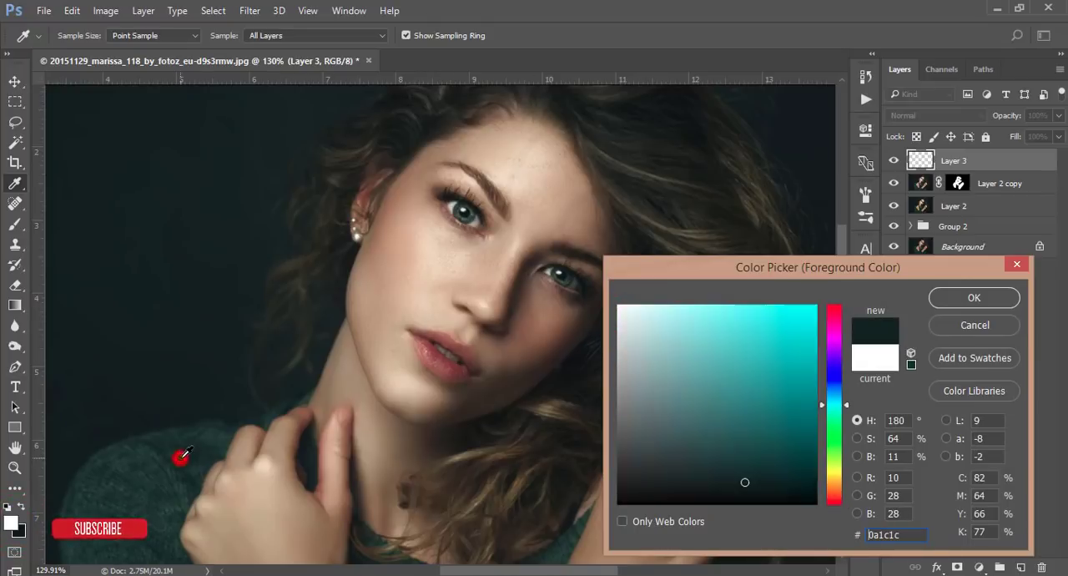
pyautogui.click(659, 306)
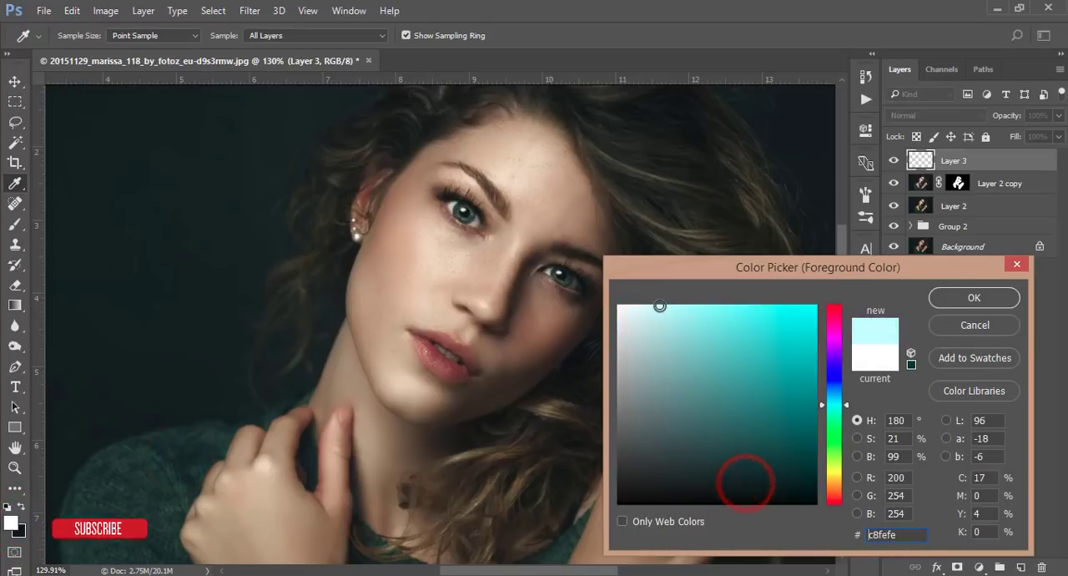
pyautogui.click(695, 307)
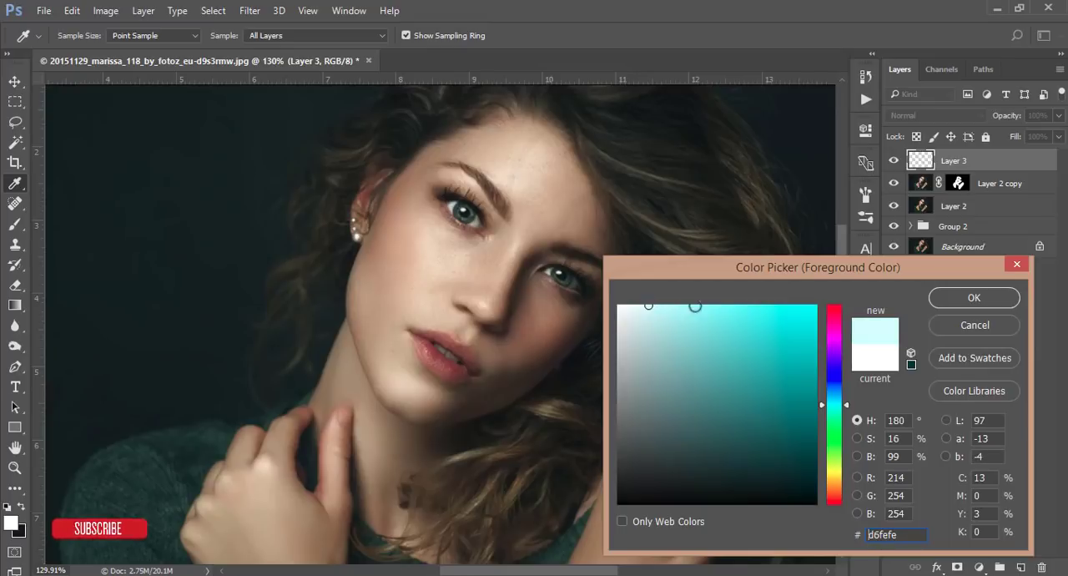
pyautogui.click(637, 307)
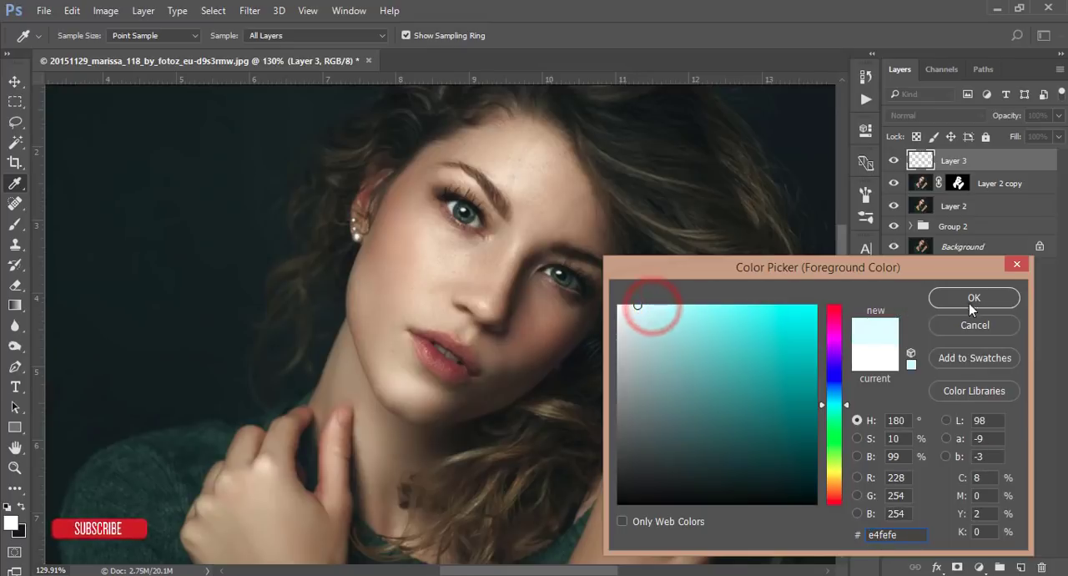
pyautogui.click(975, 297)
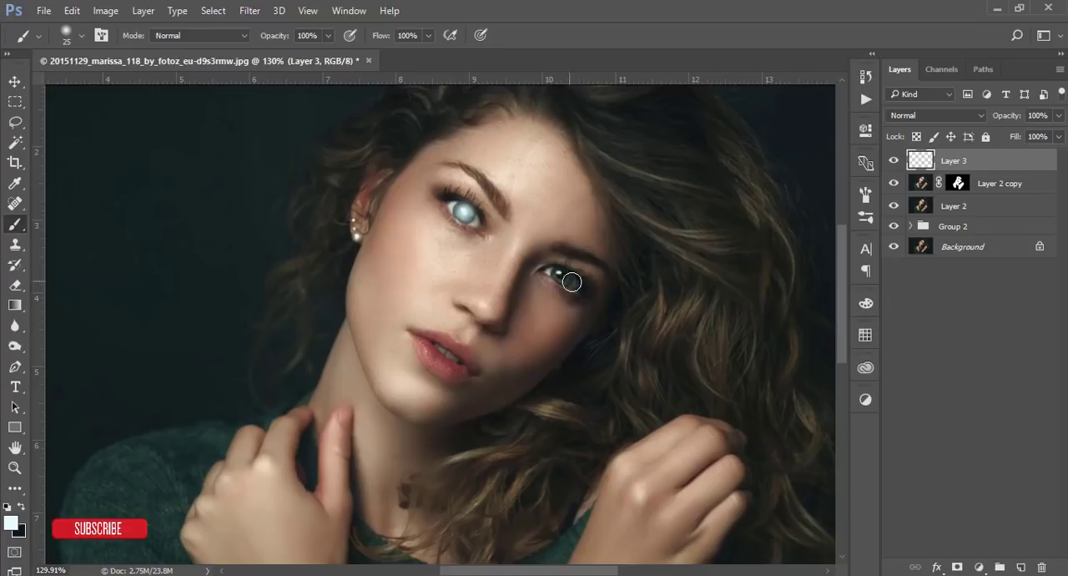
# Paint pale cyan over both irises on Layer 3 and blend the layer as Overlay
pyautogui.click(564, 277)
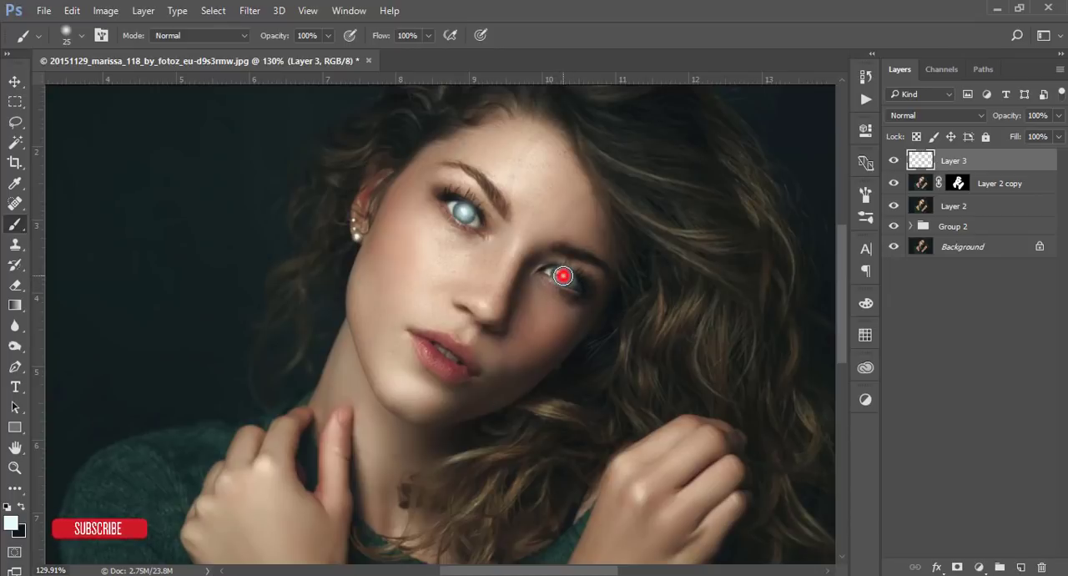
pyautogui.click(935, 115)
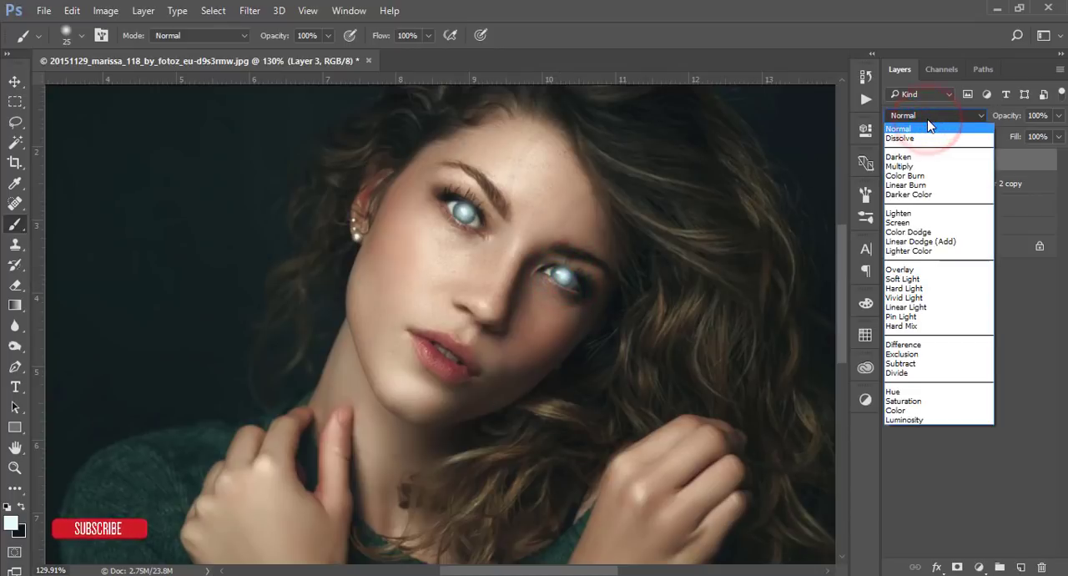
pyautogui.click(902, 269)
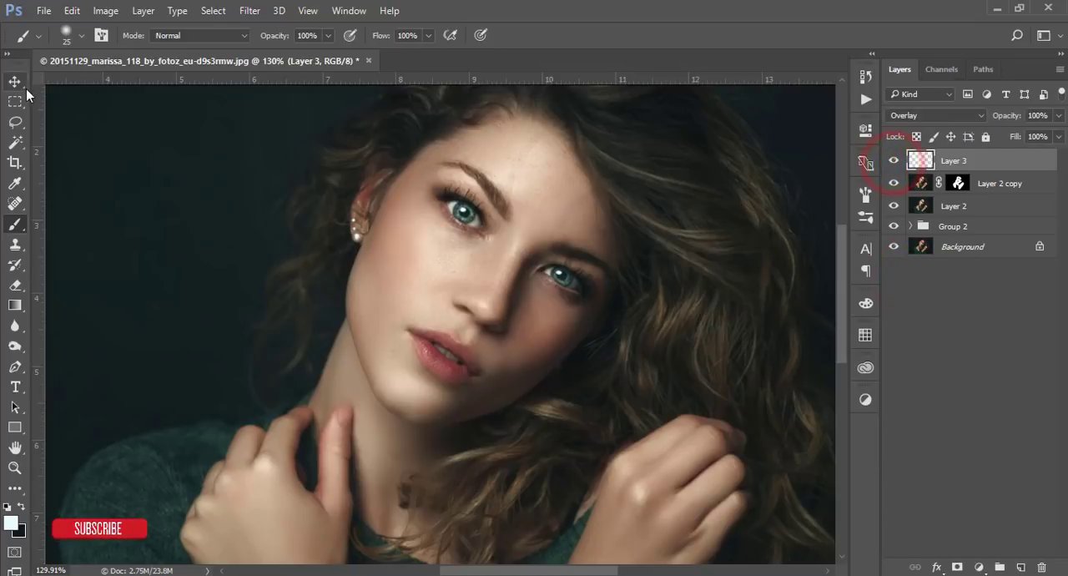
# With the Move tool and image fit to screen, group Layer 3 and both Layer 2 layers into Group 3
pyautogui.click(15, 80)
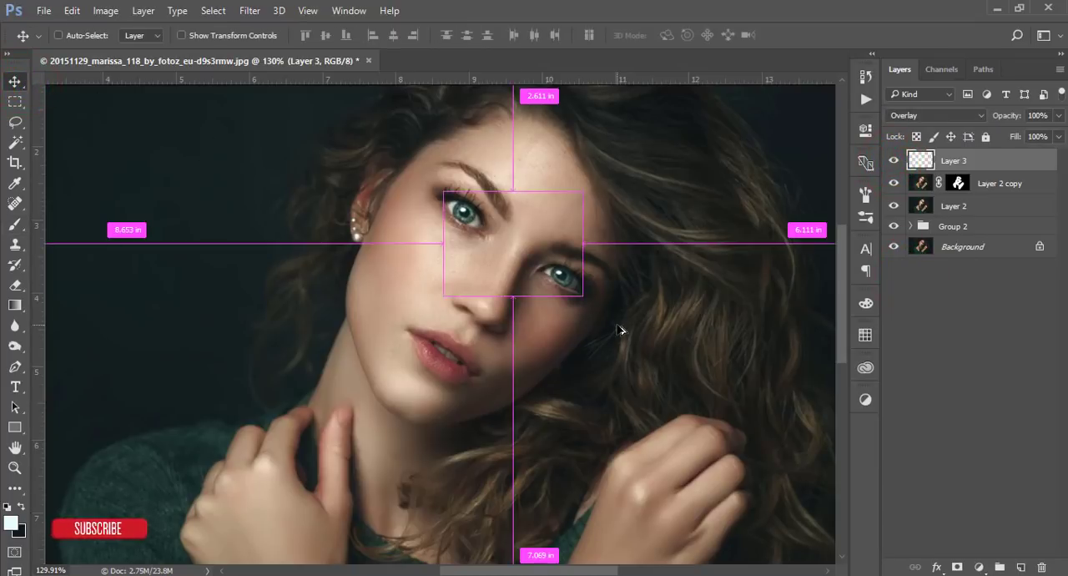
pyautogui.press('ctrl+0')
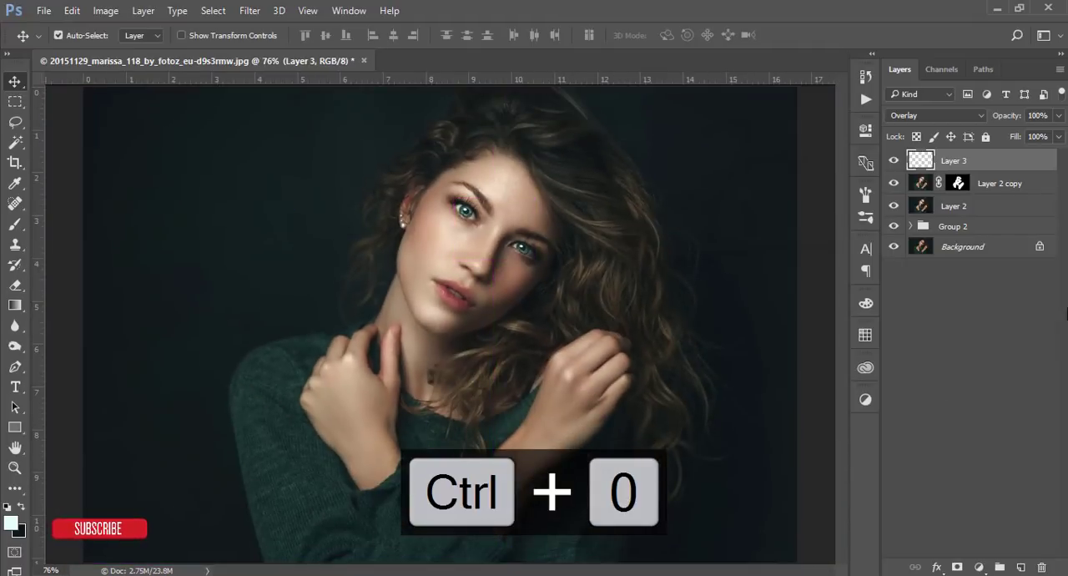
pyautogui.press('ctrl+g')
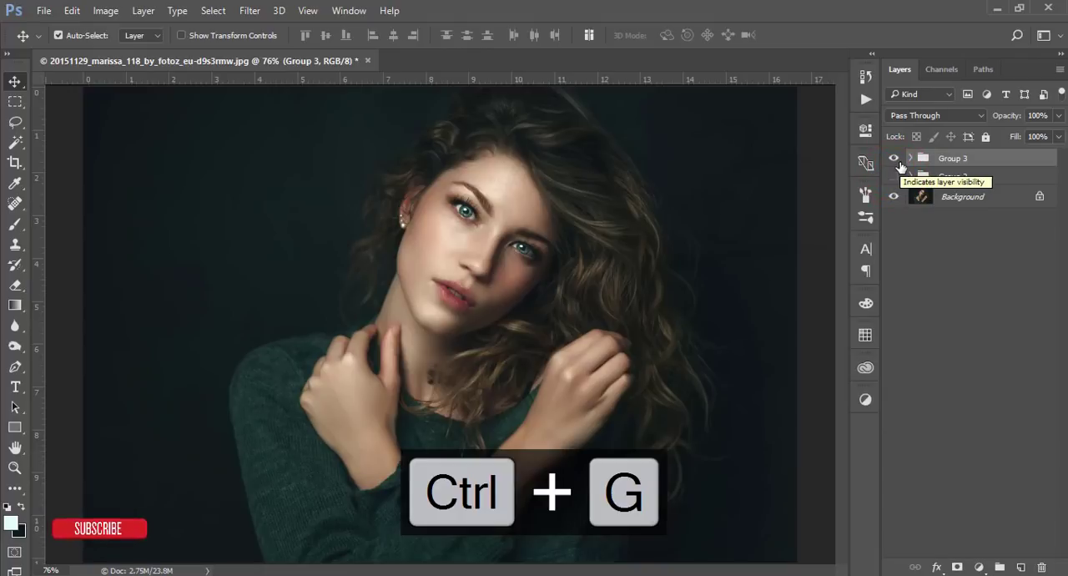
pyautogui.press('ctrl+g')
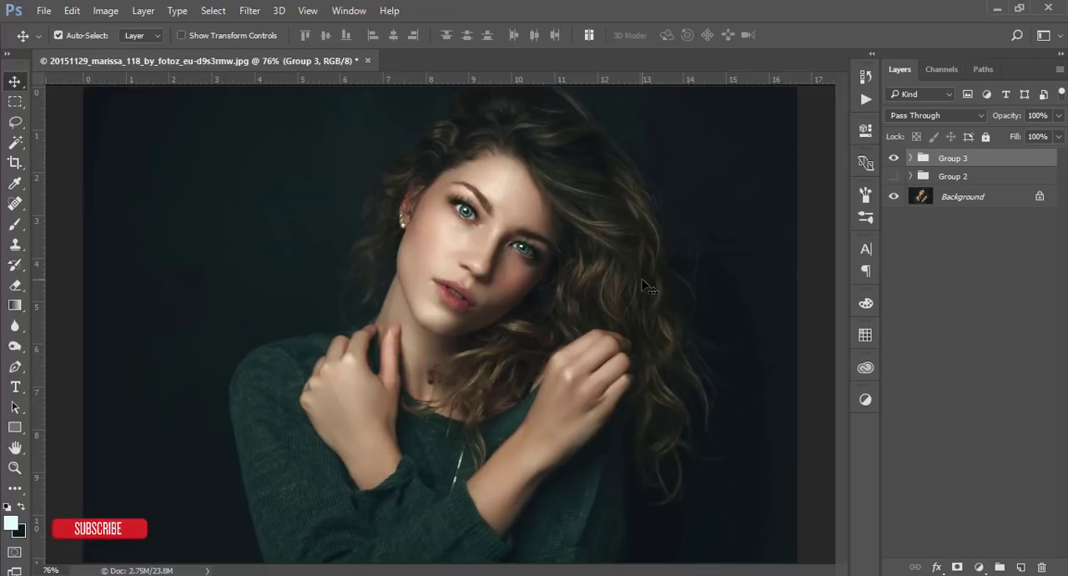
pyautogui.moveTo(616, 327)
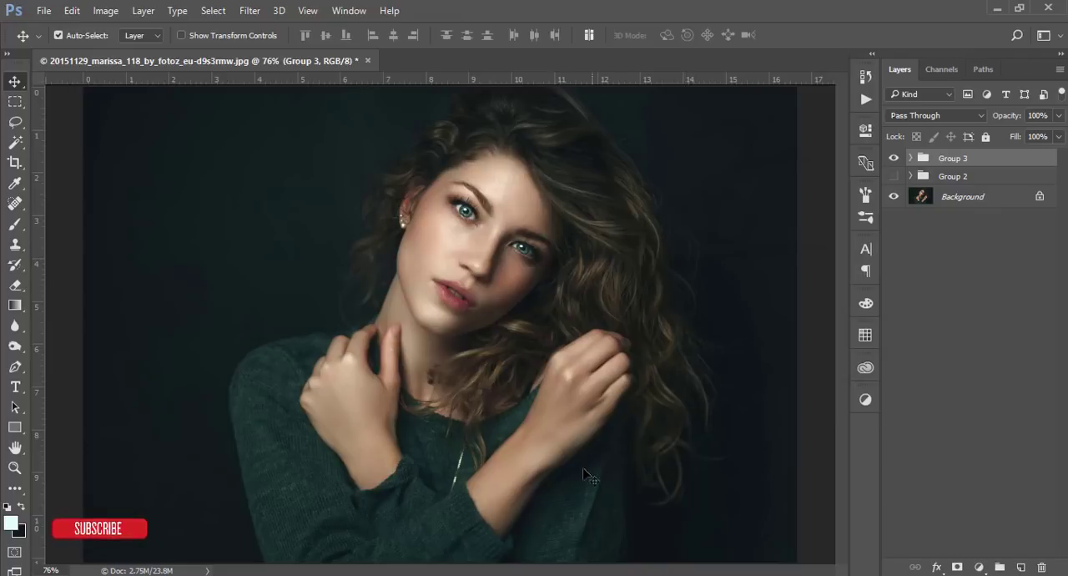
pyautogui.moveTo(287, 471)
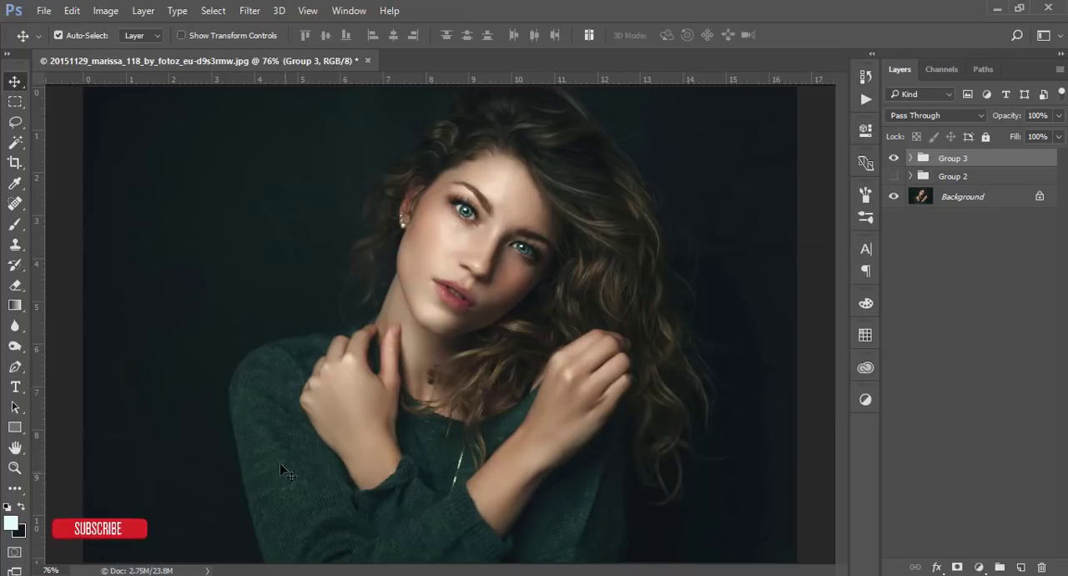
pyautogui.click(894, 197)
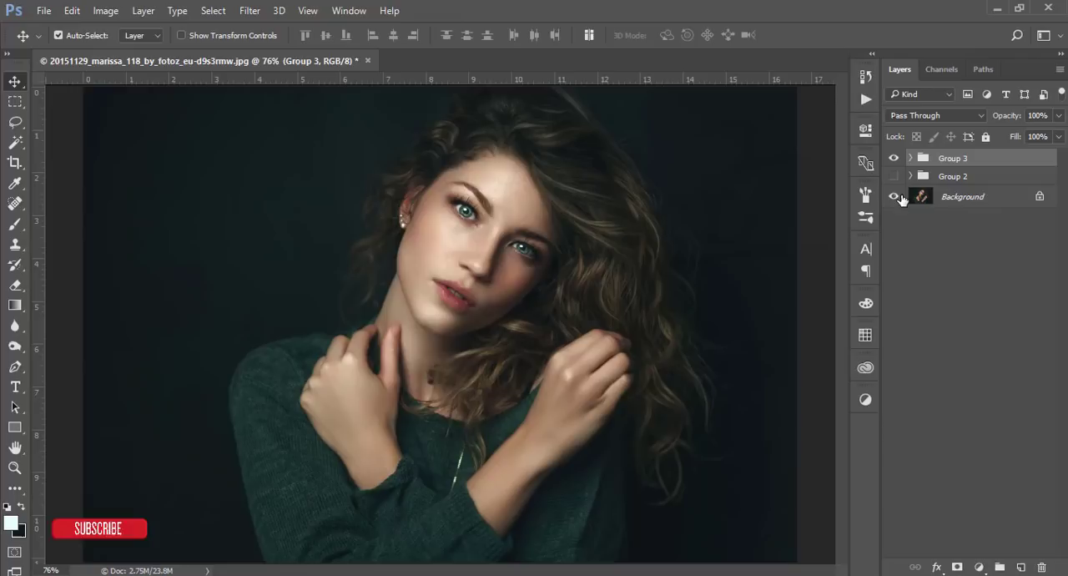
pyautogui.moveTo(894, 197)
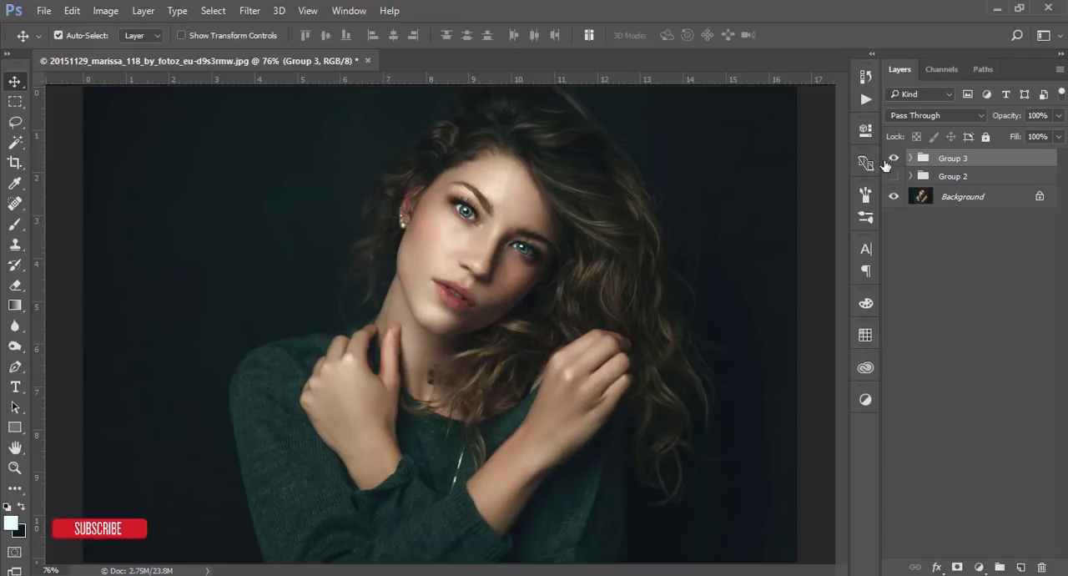
pyautogui.click(895, 157)
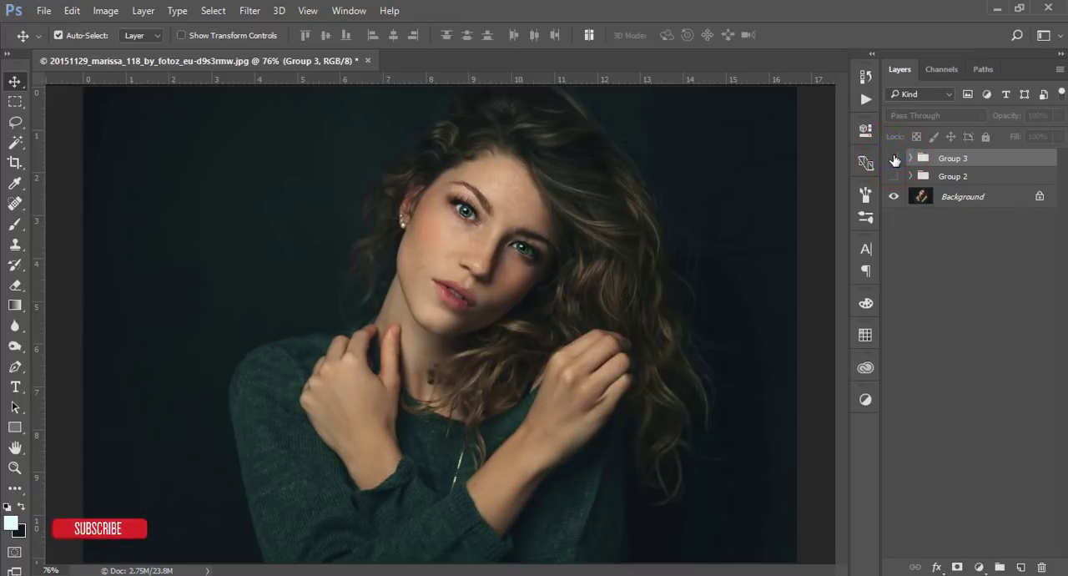
pyautogui.click(895, 157)
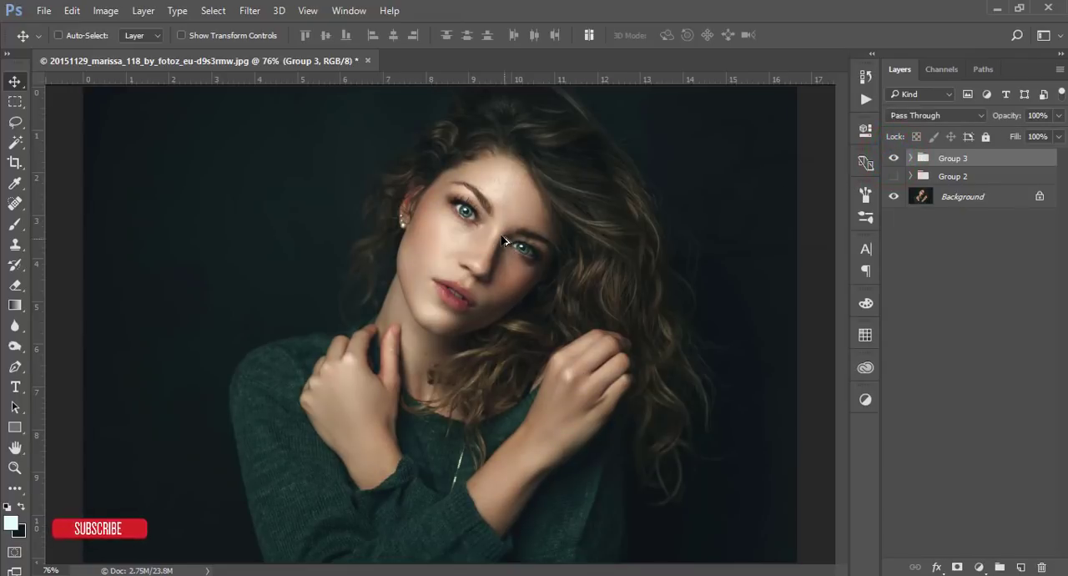